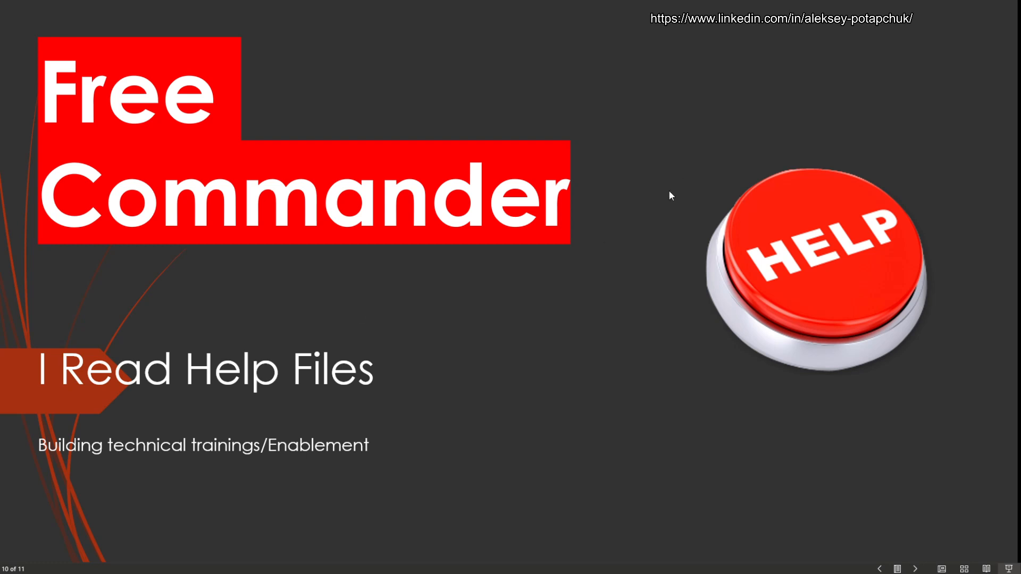
# Launch FreeCommander.exe from the FreeCommanderXE-32-public_portable folder
pyautogui.click(915, 568)
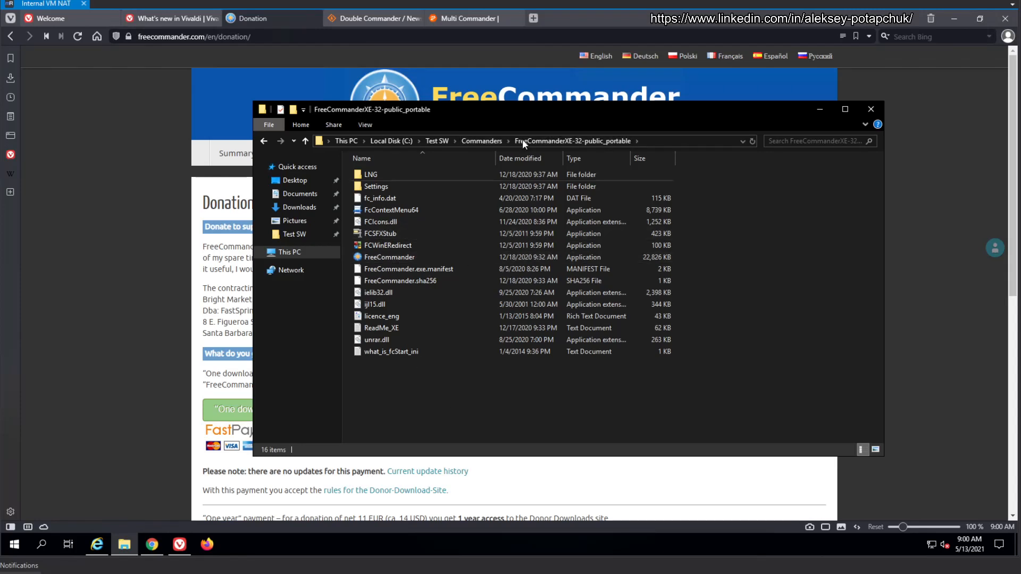
pyautogui.click(389, 257)
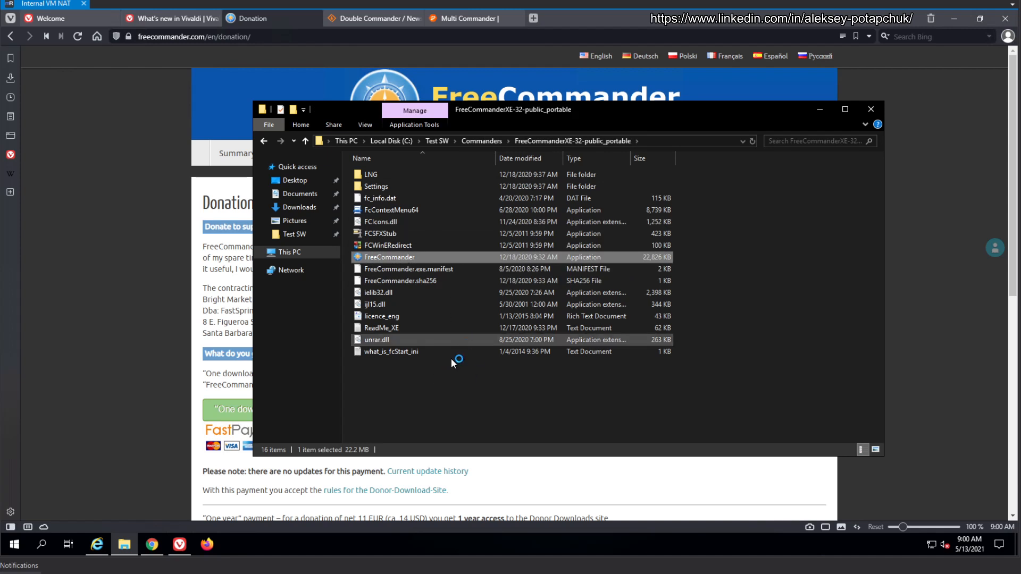
pyautogui.moveTo(453, 373)
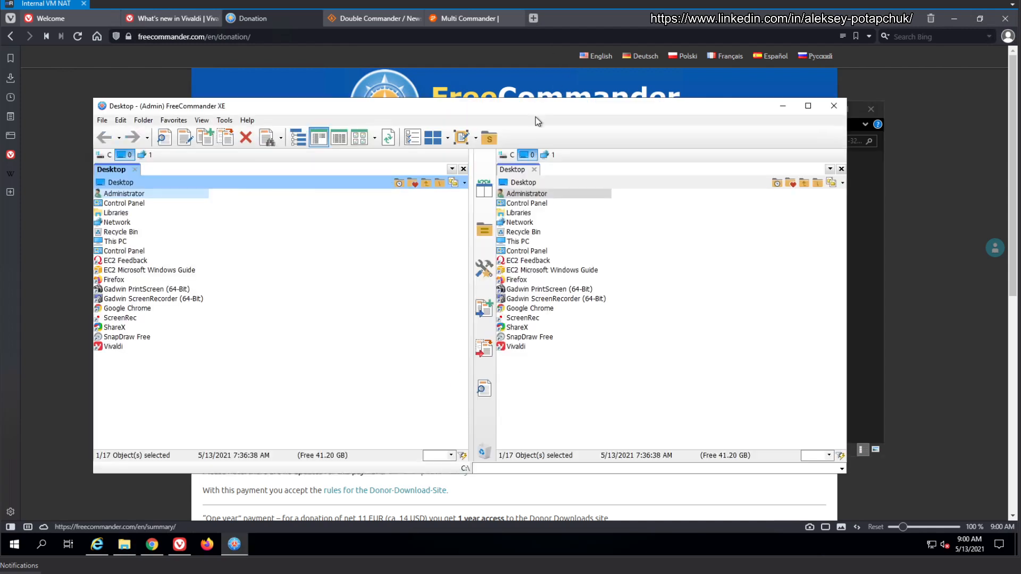
# Maximize the FreeCommander XE window to fill the screen
pyautogui.click(807, 105)
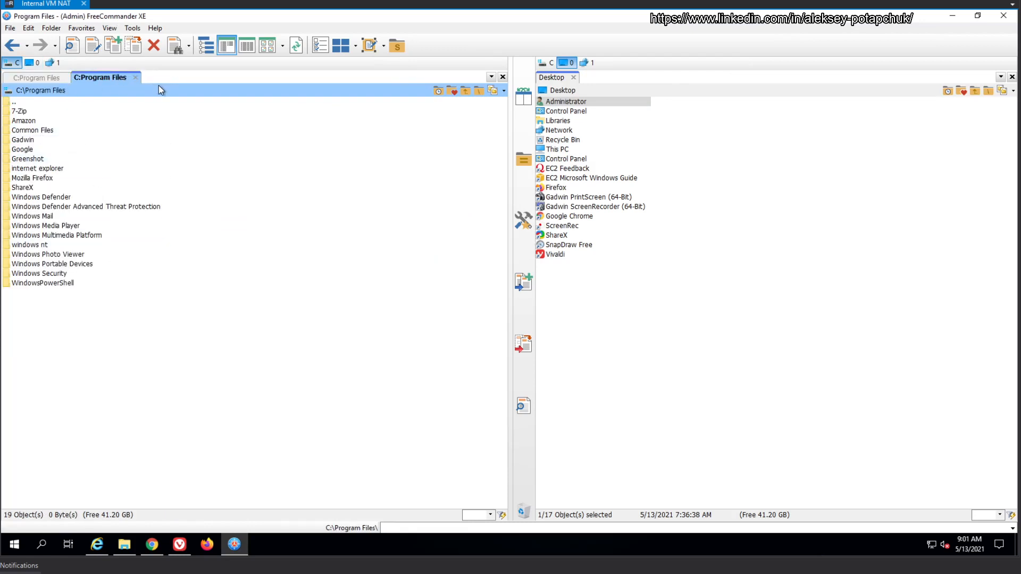
pyautogui.moveTo(456, 83)
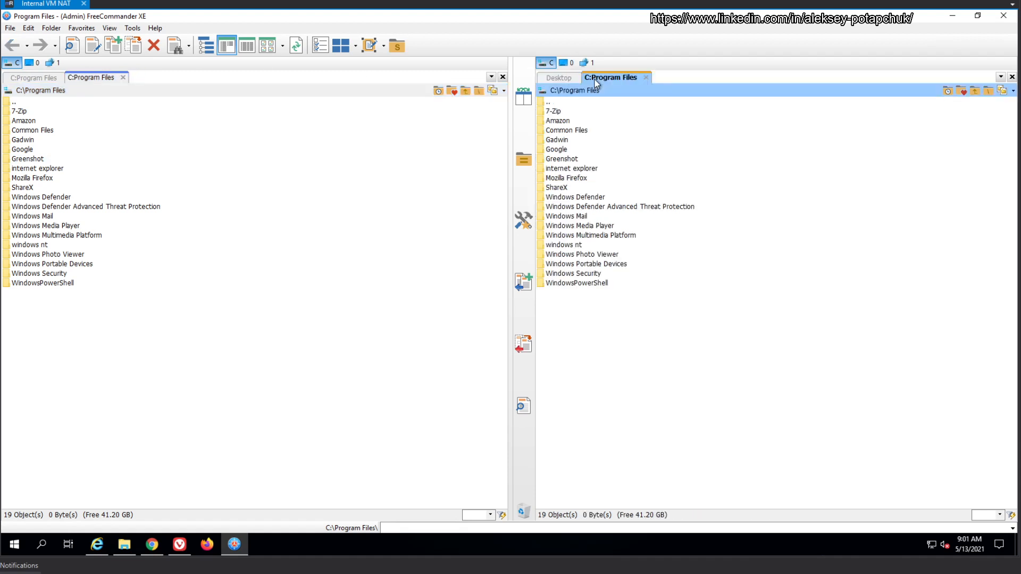
pyautogui.moveTo(638, 112)
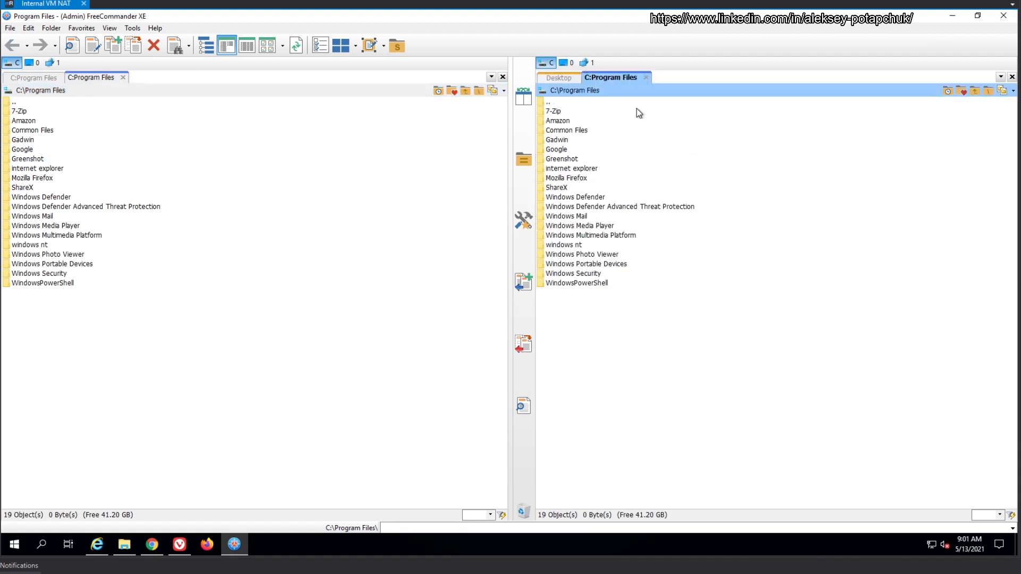
pyautogui.moveTo(530, 488)
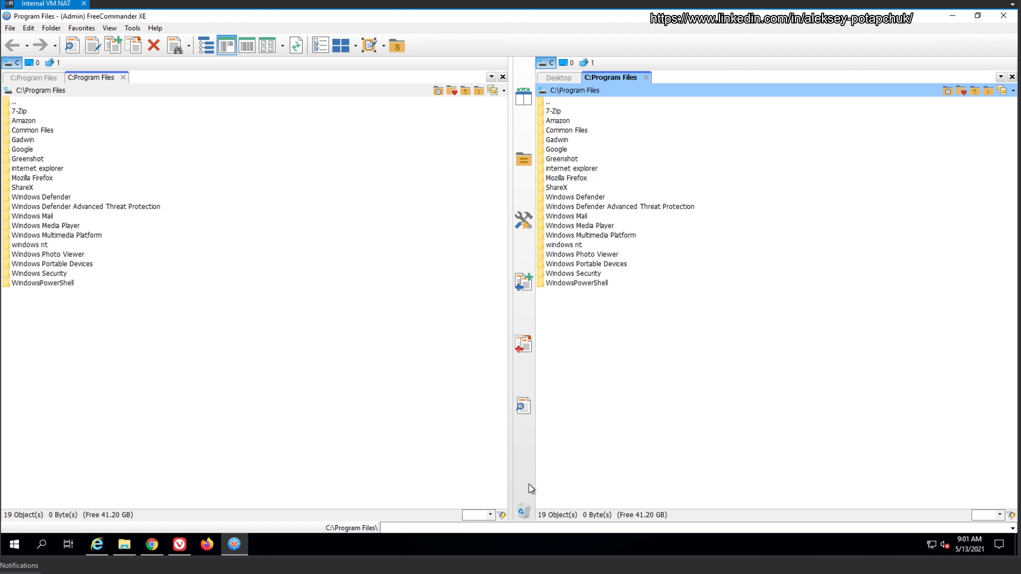
pyautogui.moveTo(143, 263)
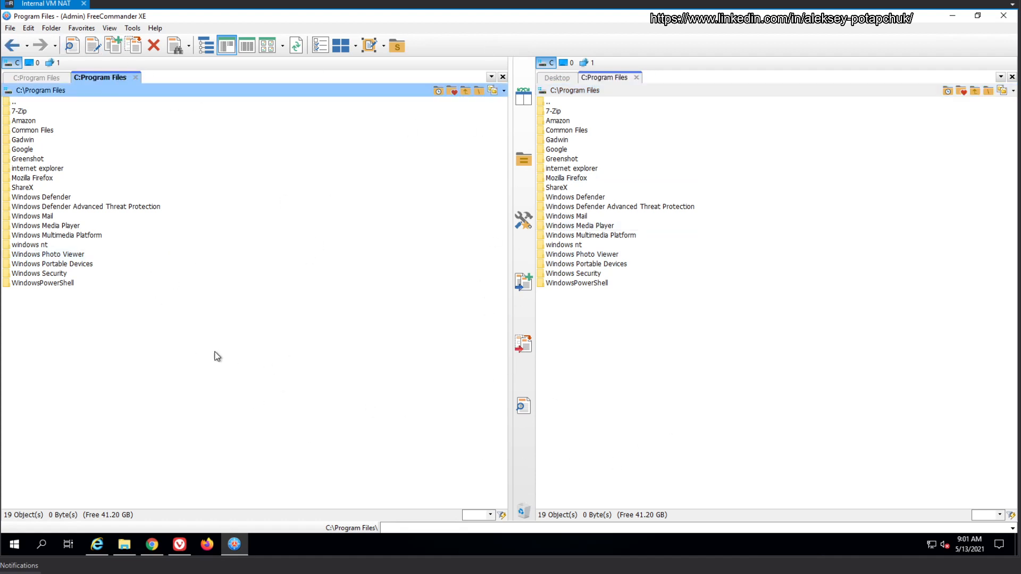
pyautogui.click(133, 28)
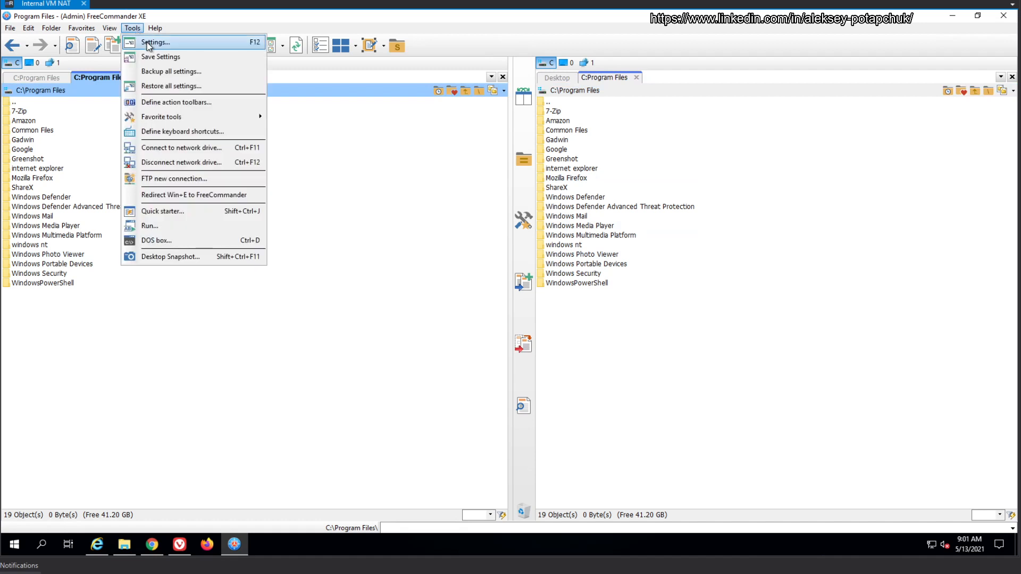
pyautogui.click(163, 43)
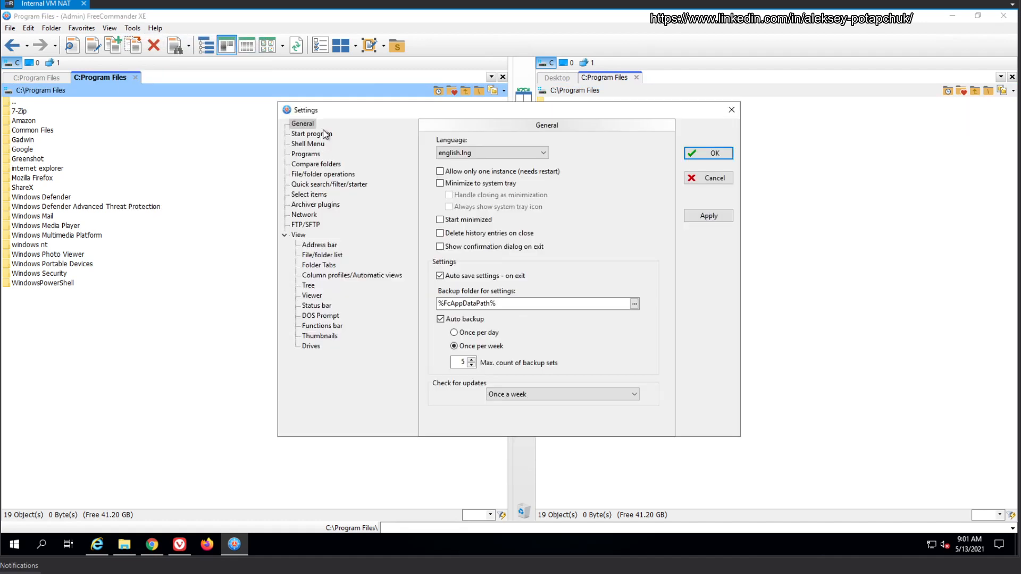
pyautogui.click(298, 235)
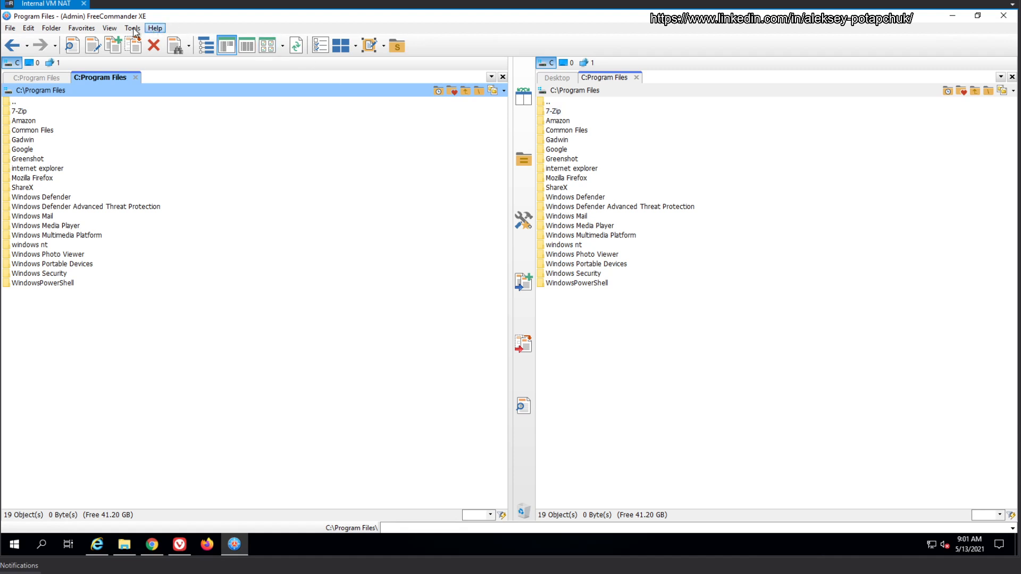
# Save the current colour scheme as MyDefaultColorSchema
pyautogui.click(108, 27)
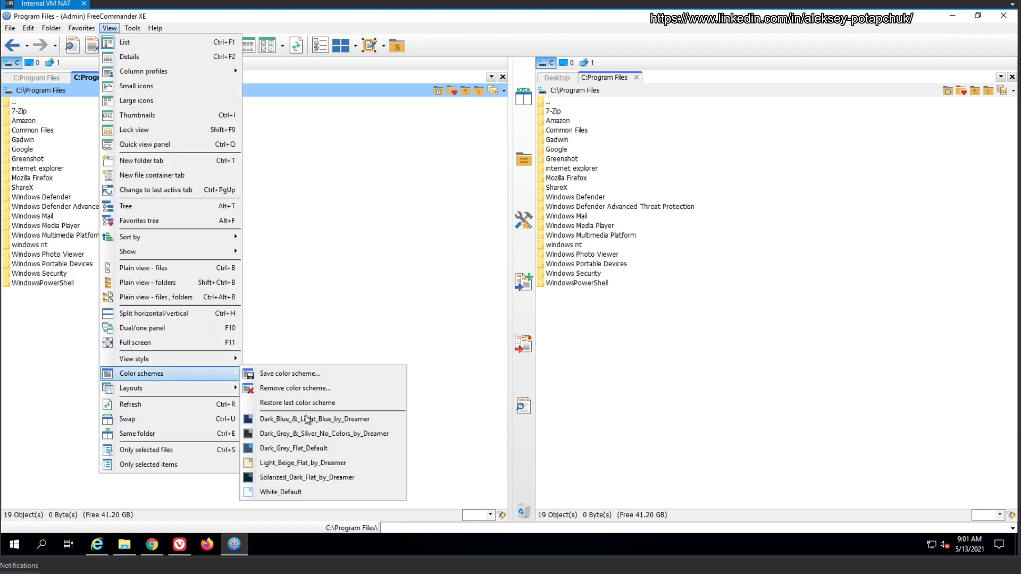
pyautogui.moveTo(321, 435)
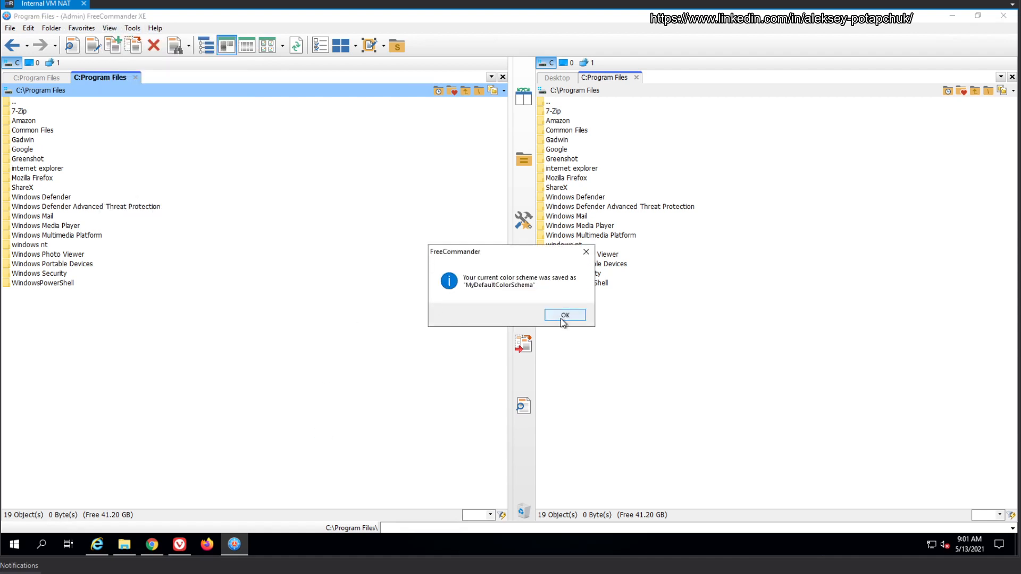
pyautogui.click(565, 315)
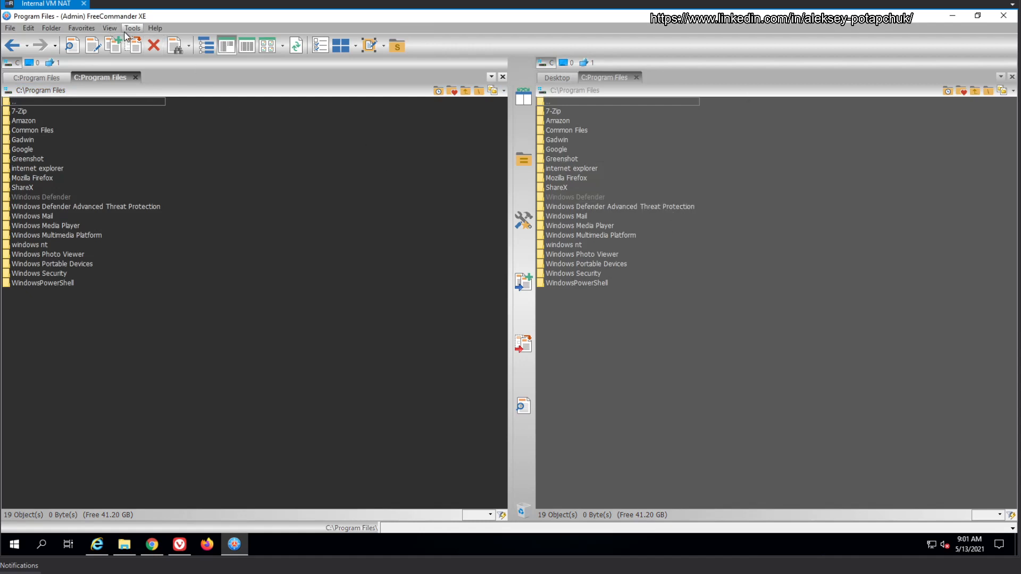
pyautogui.click(131, 29)
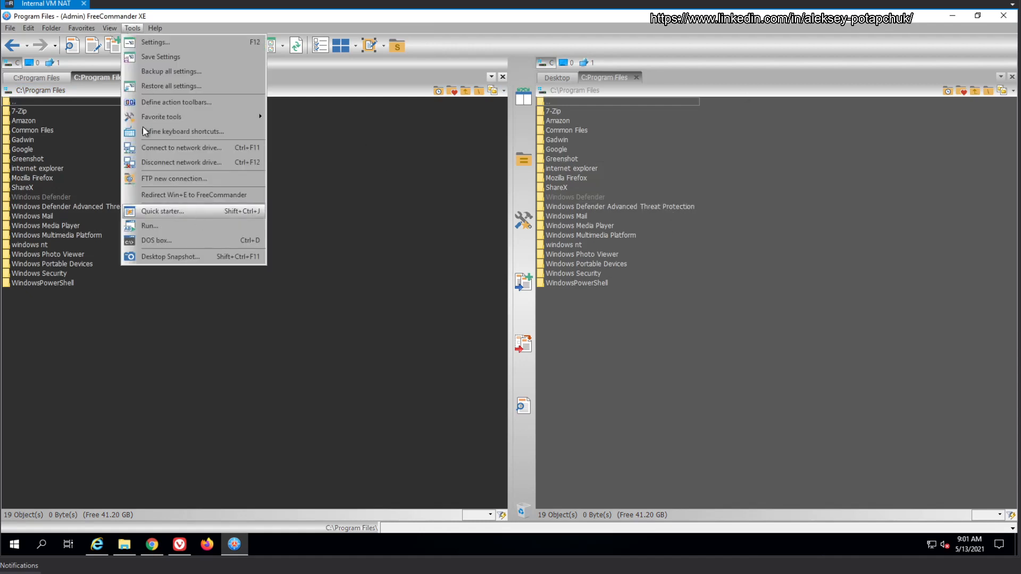
pyautogui.click(109, 27)
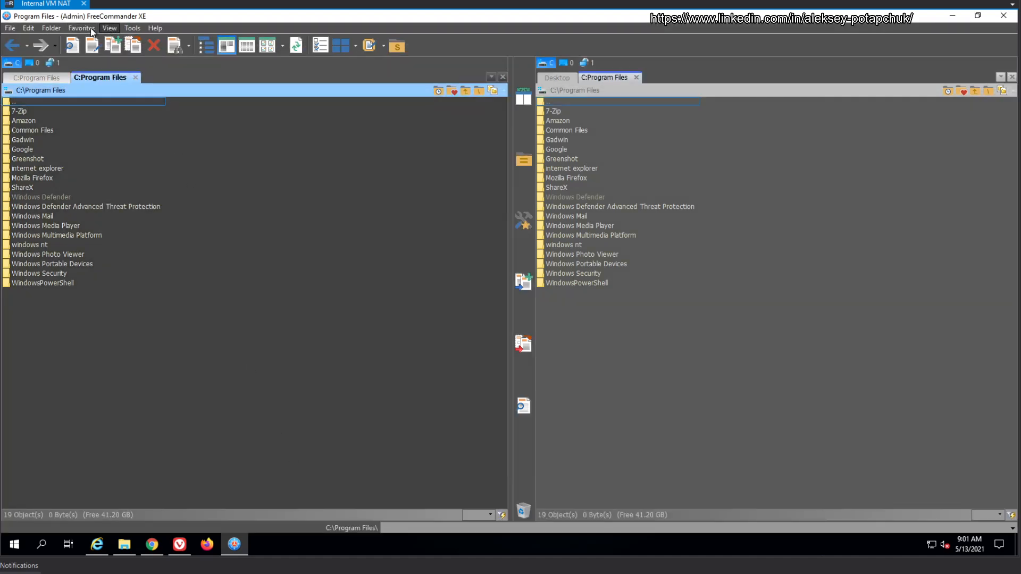
# Try the Solarized_Dark_Flat_by_Dreamer scheme and switch the view style to Windows XP
pyautogui.click(109, 27)
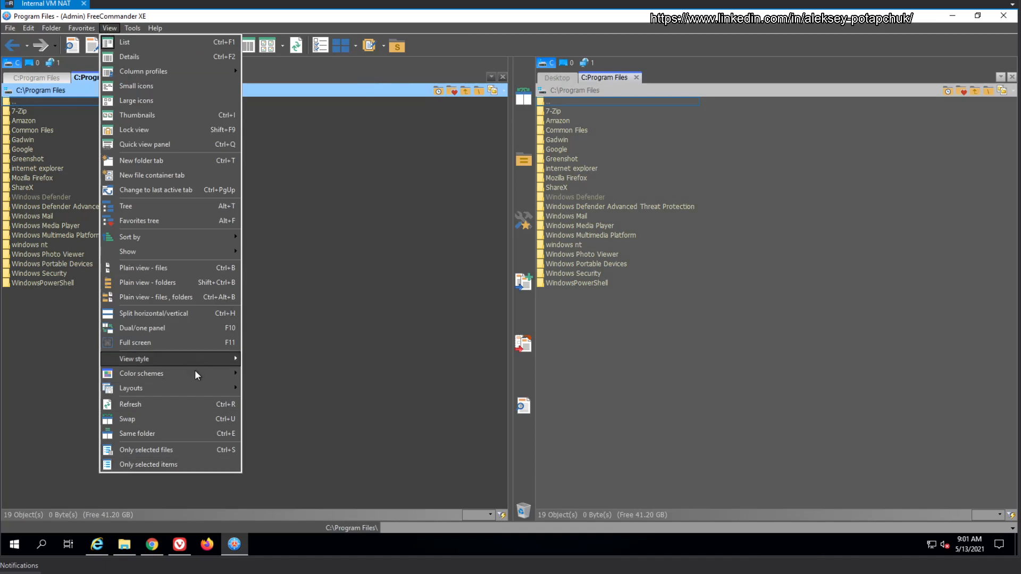
pyautogui.click(140, 373)
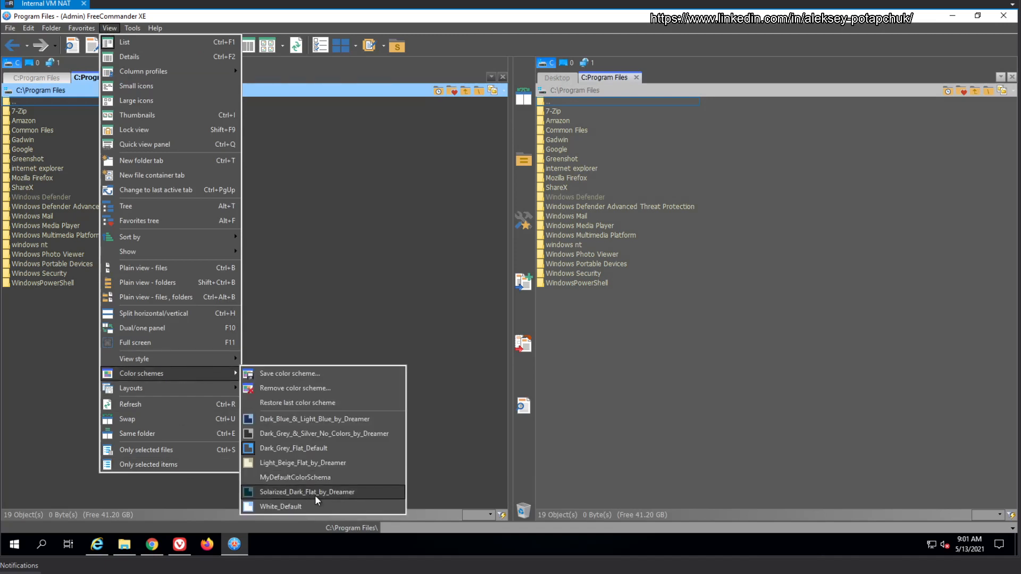
pyautogui.click(280, 506)
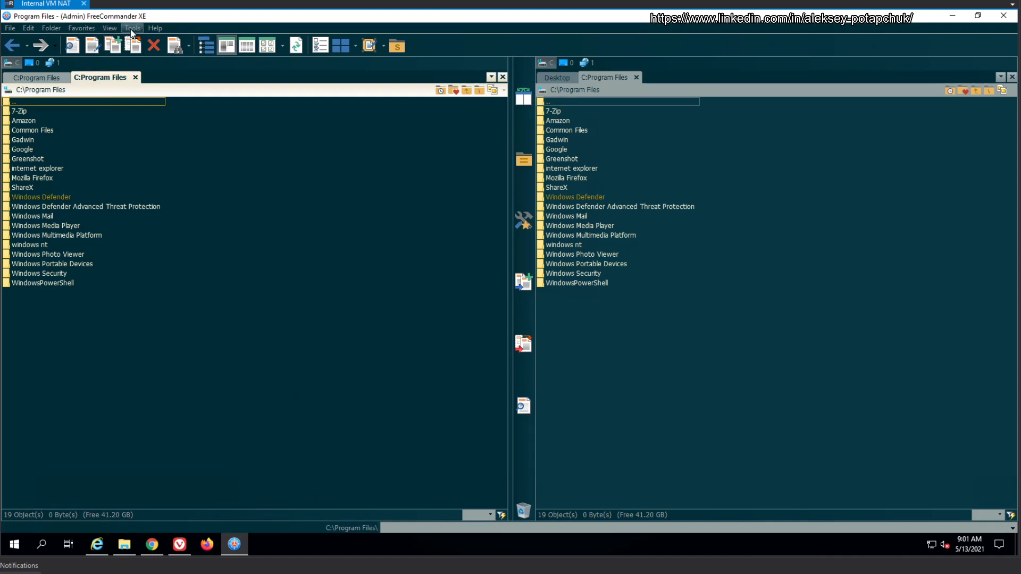
pyautogui.click(108, 28)
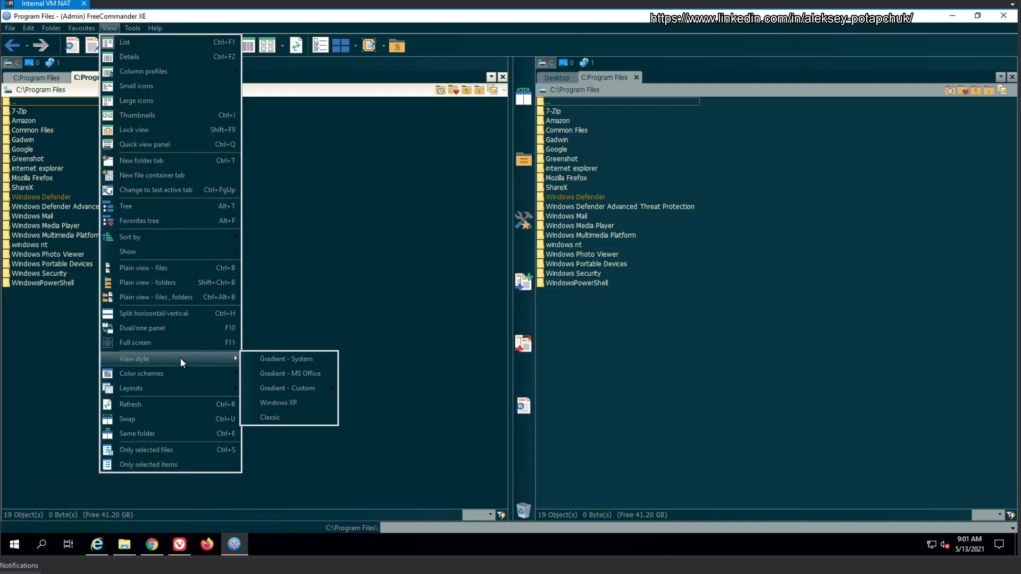
pyautogui.moveTo(290, 414)
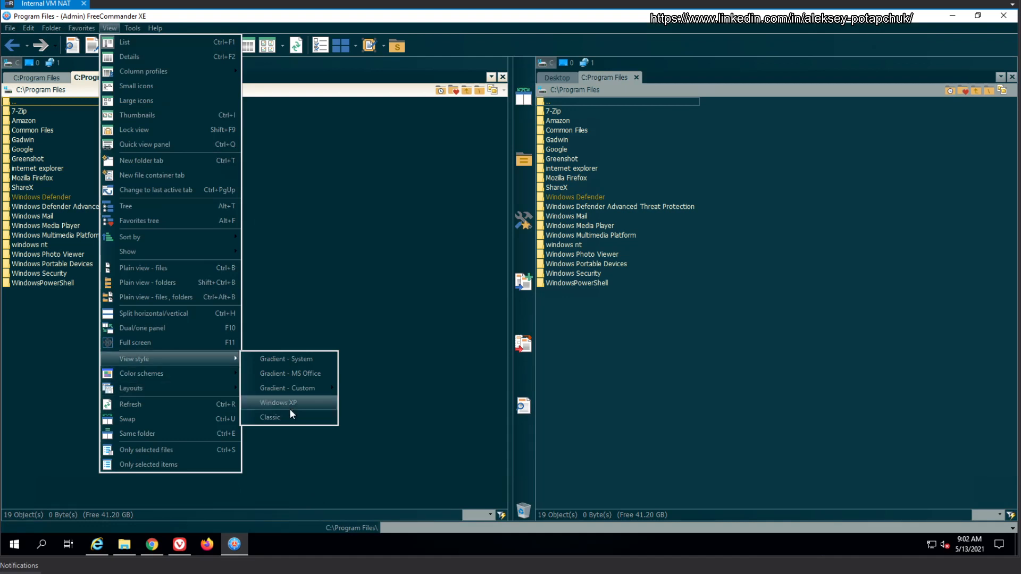
pyautogui.click(278, 402)
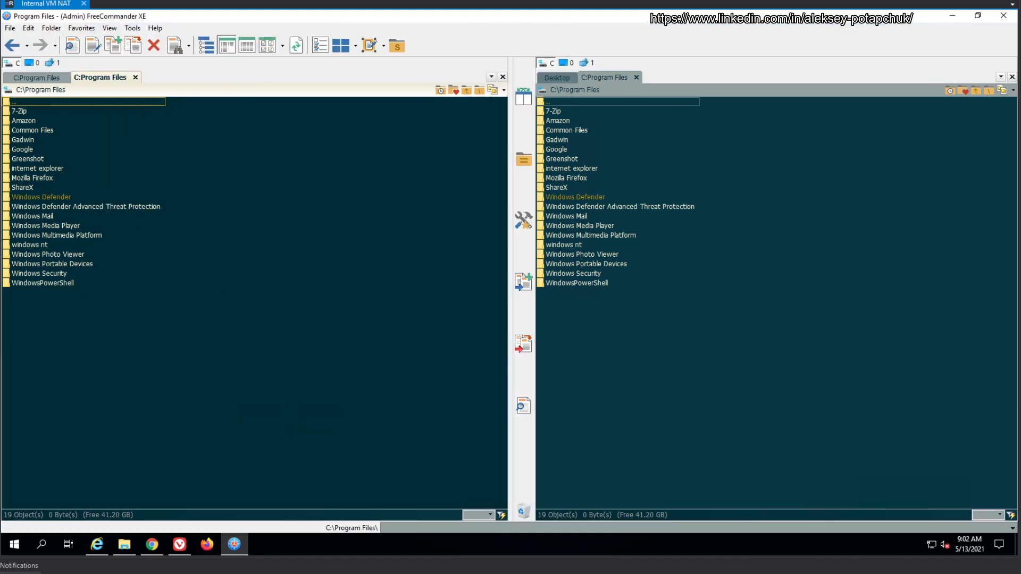
pyautogui.click(108, 28)
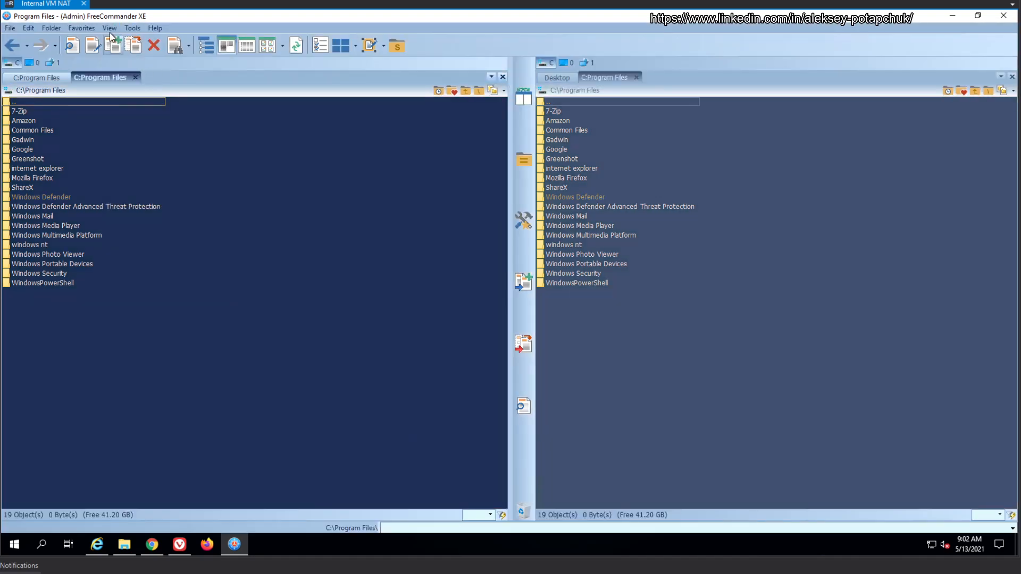
# Apply the Dark_Grey_Flat_Default colour scheme to both panels
pyautogui.click(108, 28)
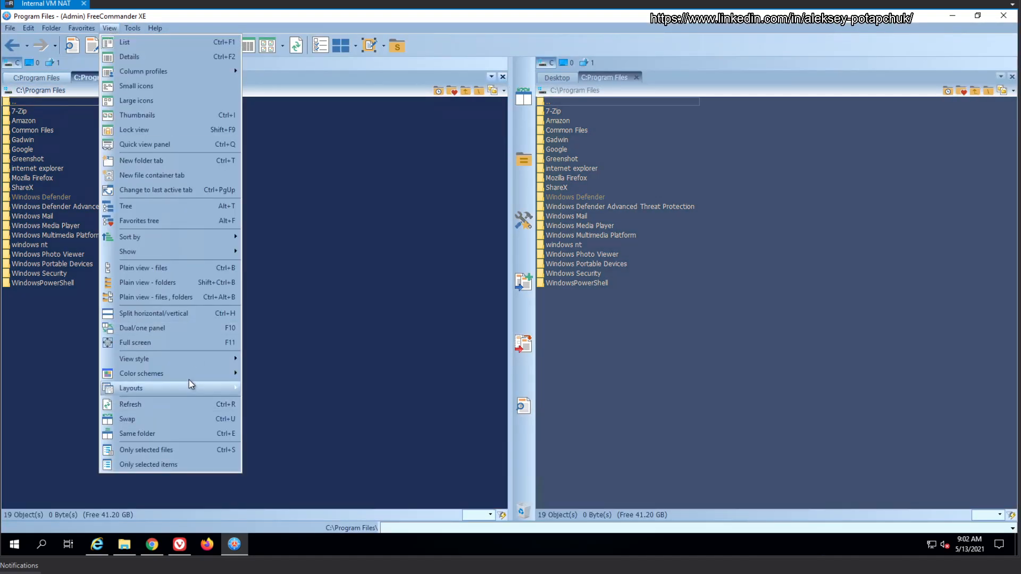
pyautogui.click(141, 373)
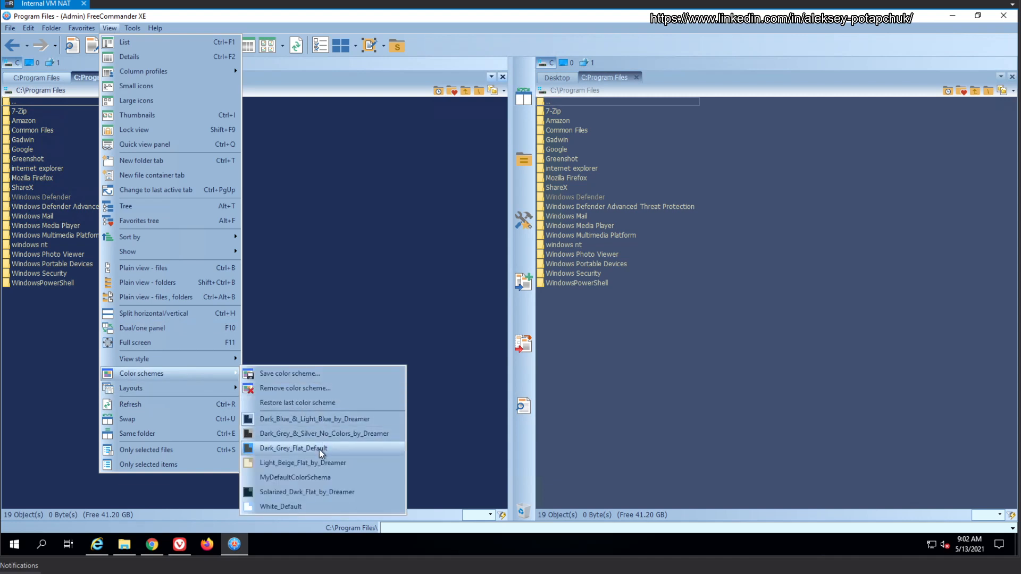
pyautogui.click(293, 448)
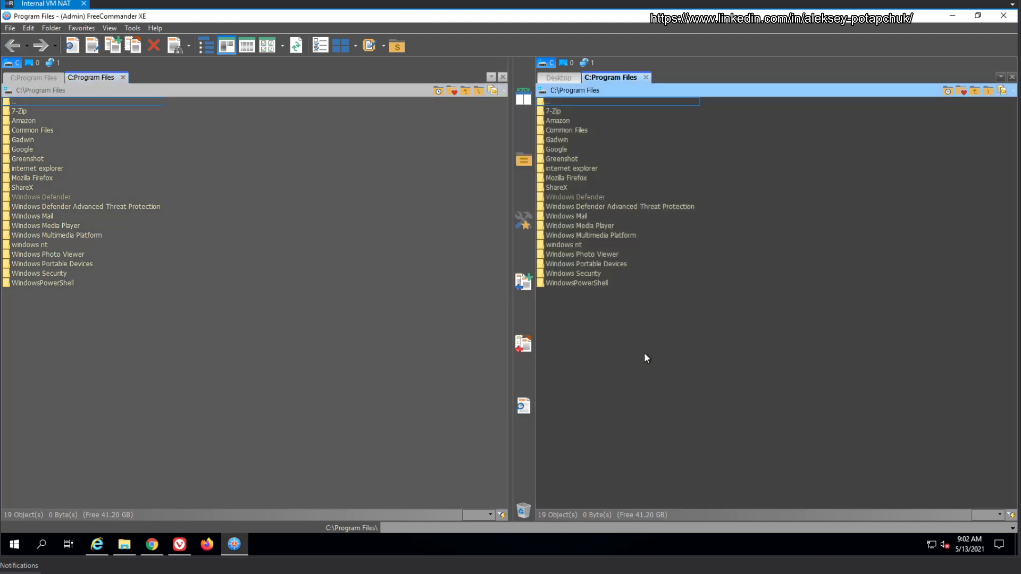
pyautogui.moveTo(452, 374)
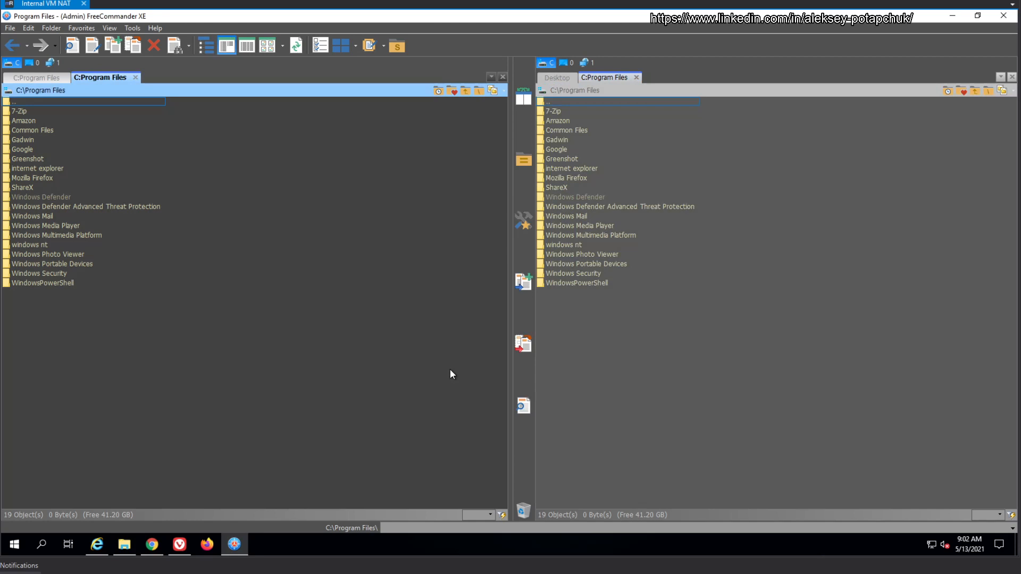
pyautogui.moveTo(639, 368)
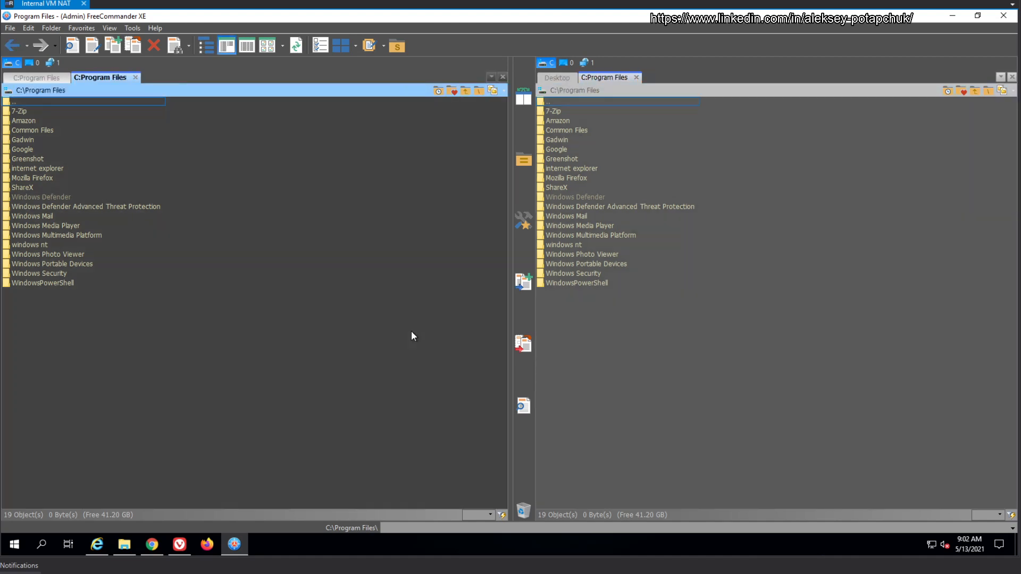
pyautogui.moveTo(578, 204)
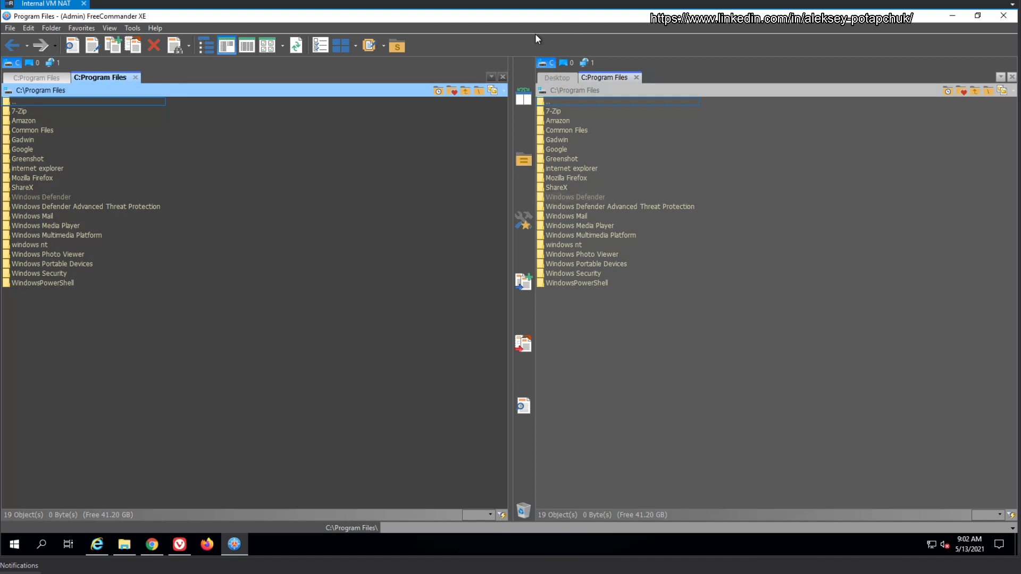
# Browse the View style choices, then show the splitter toolbar's layout menu
pyautogui.click(110, 28)
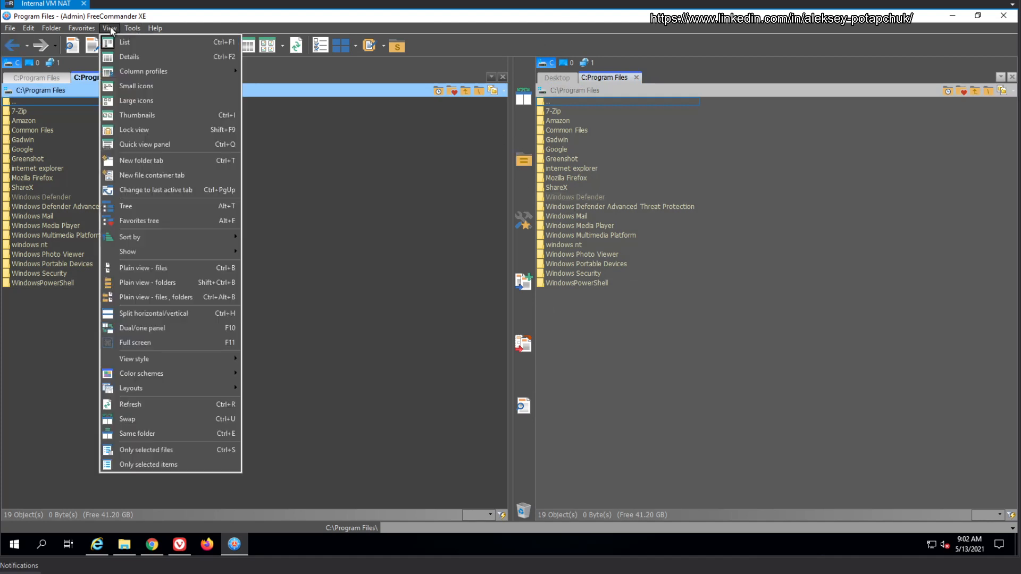
pyautogui.moveTo(288, 155)
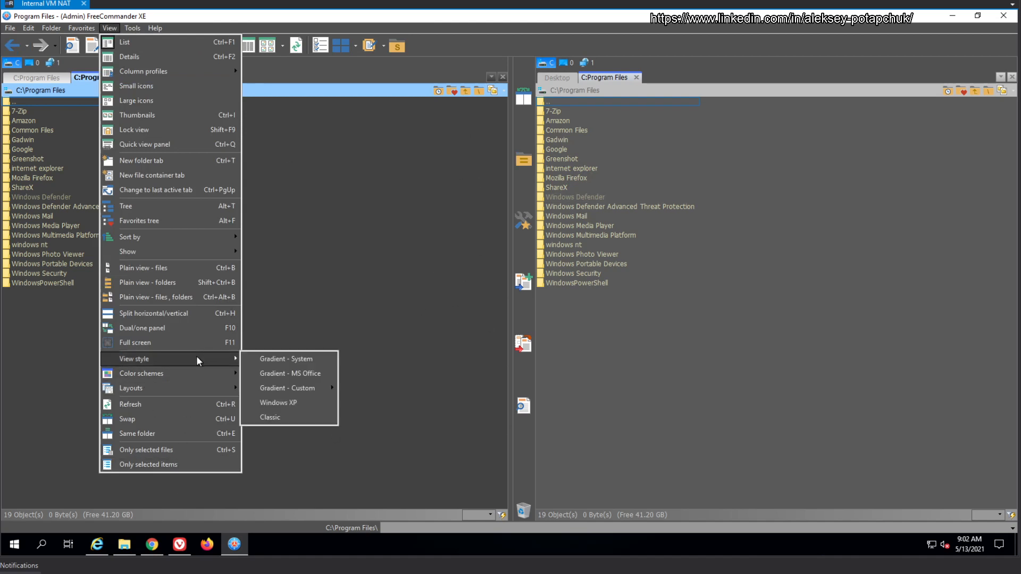
pyautogui.moveTo(190, 227)
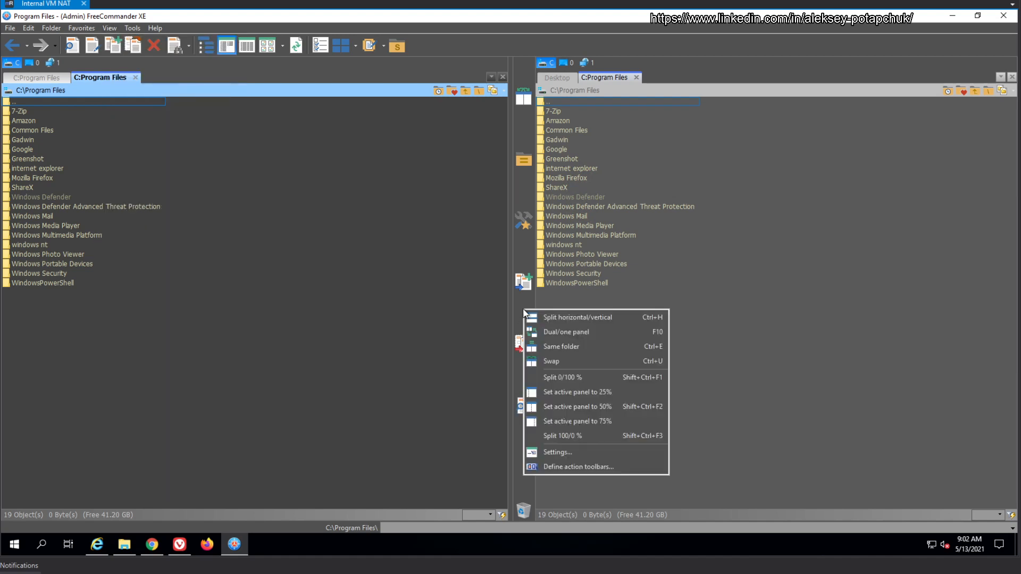
pyautogui.click(557, 452)
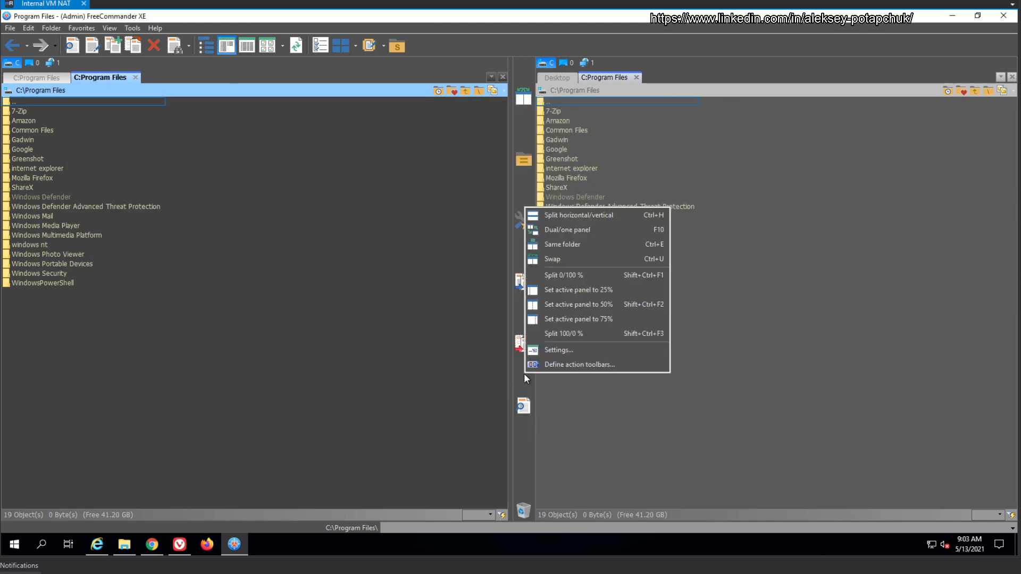
pyautogui.moveTo(594, 242)
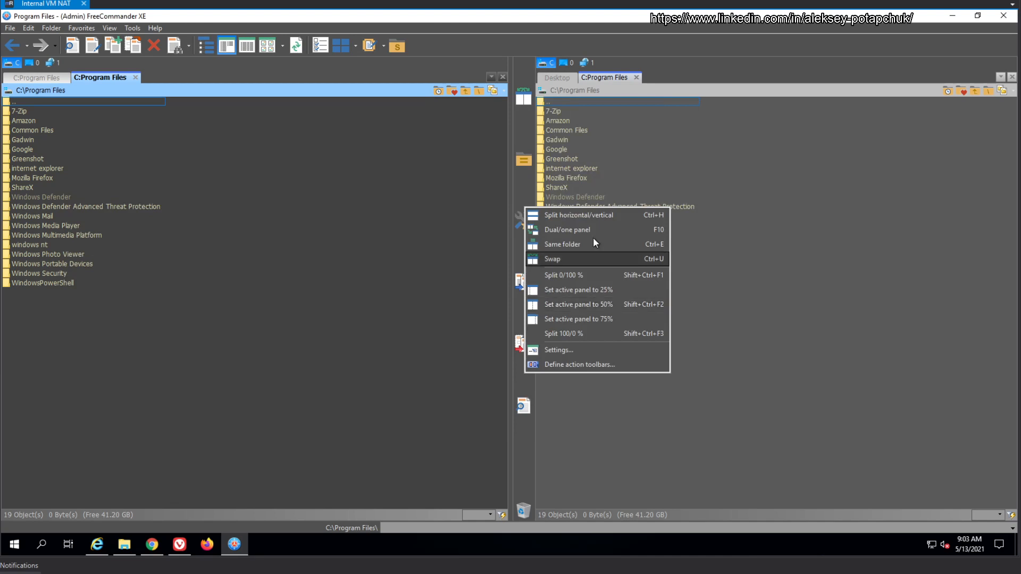
pyautogui.moveTo(580, 371)
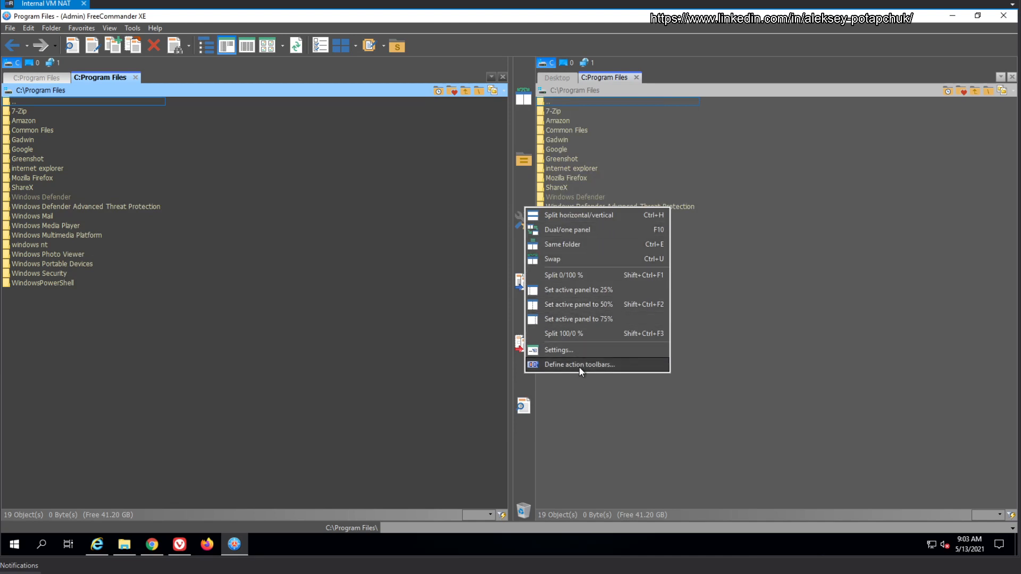
# Uncheck Splitter and set toolbar Button size to 18 with Use big icons on
pyautogui.click(579, 364)
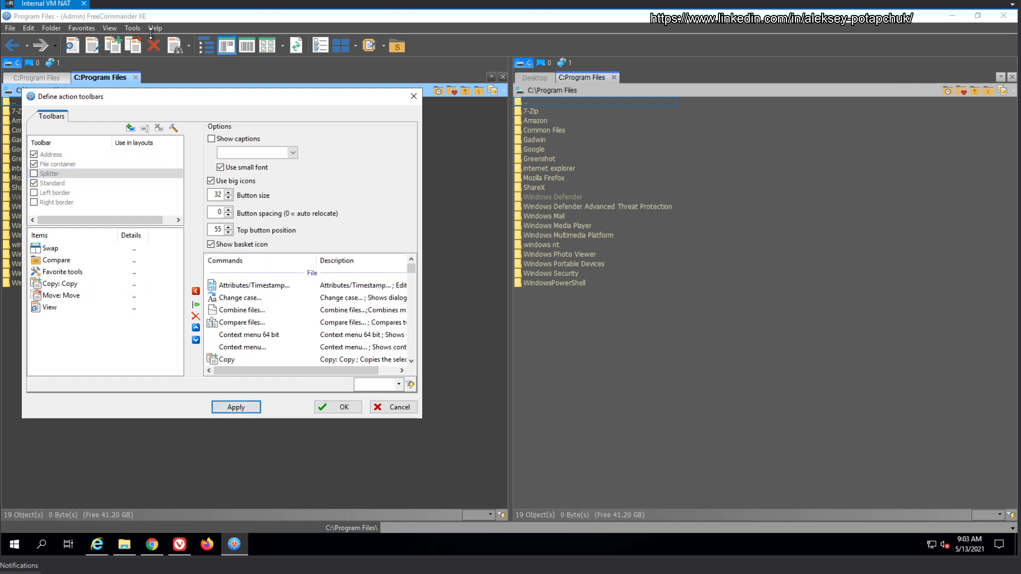
pyautogui.moveTo(320, 197)
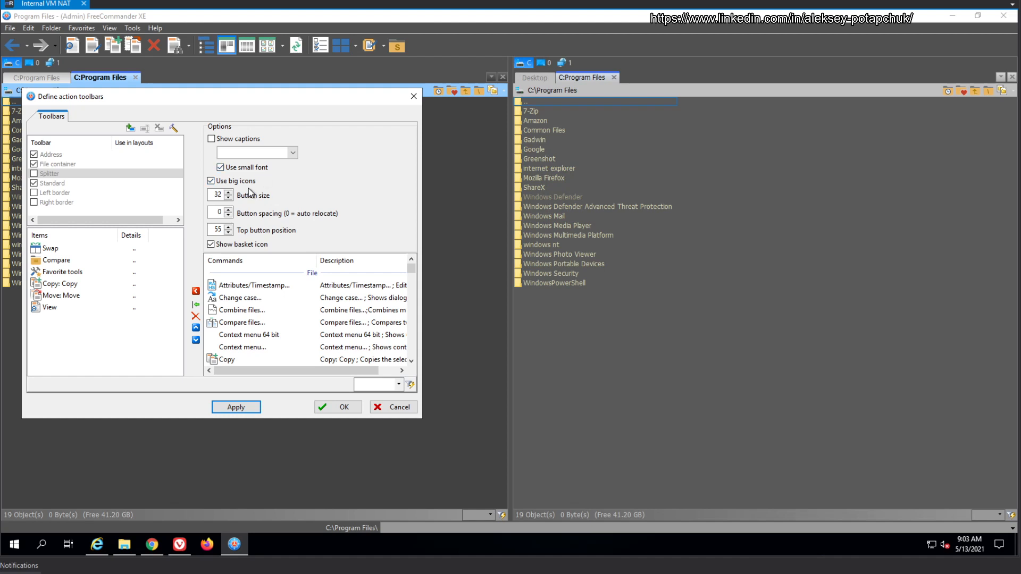
pyautogui.click(210, 181)
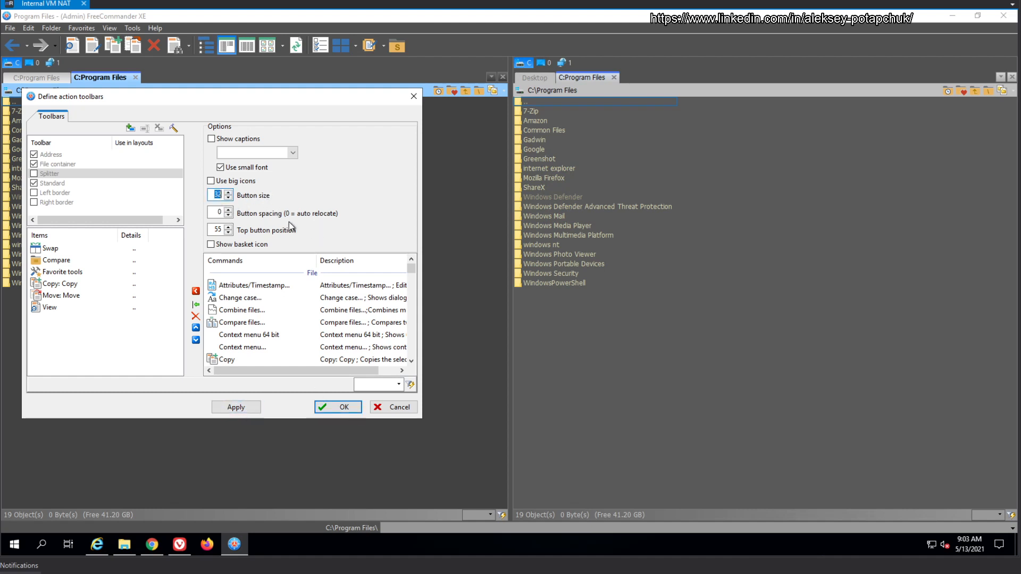
pyautogui.click(236, 407)
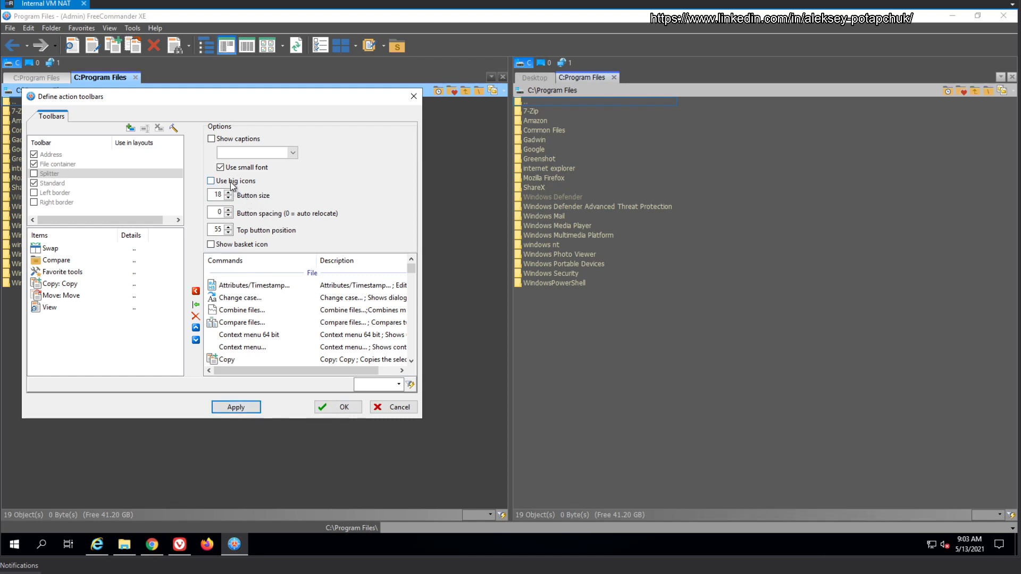
pyautogui.click(210, 181)
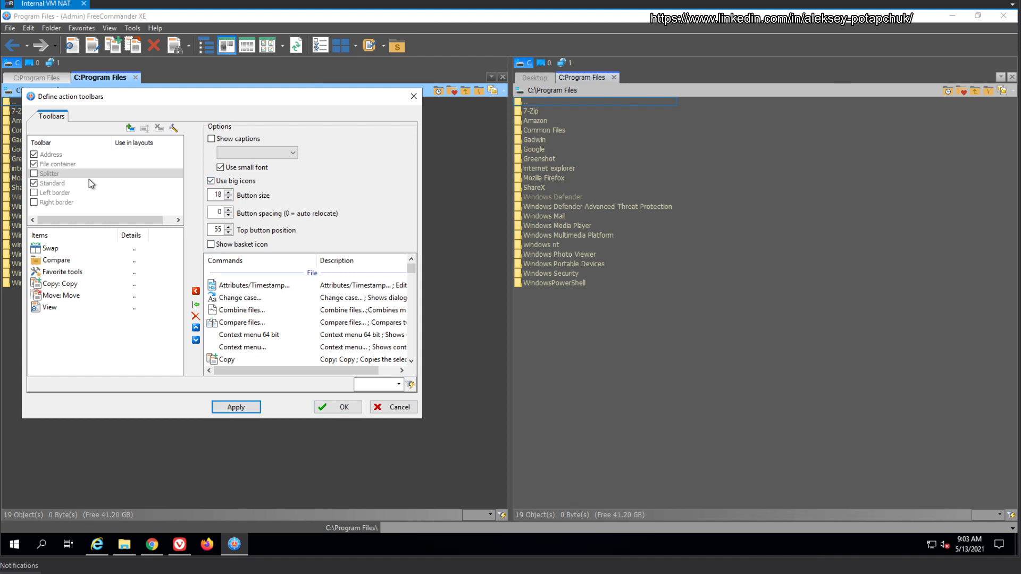
pyautogui.moveTo(366, 202)
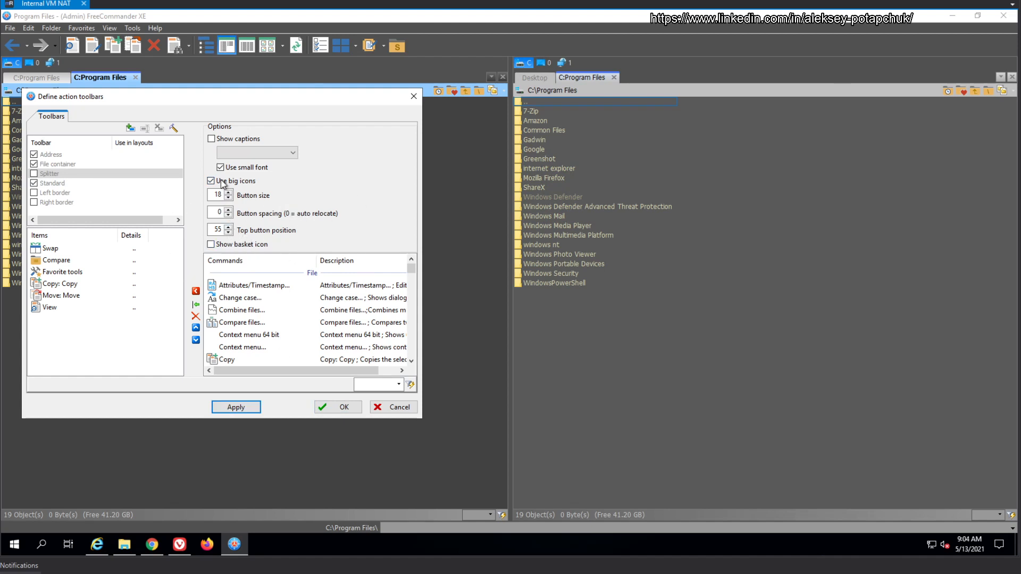
pyautogui.click(211, 180)
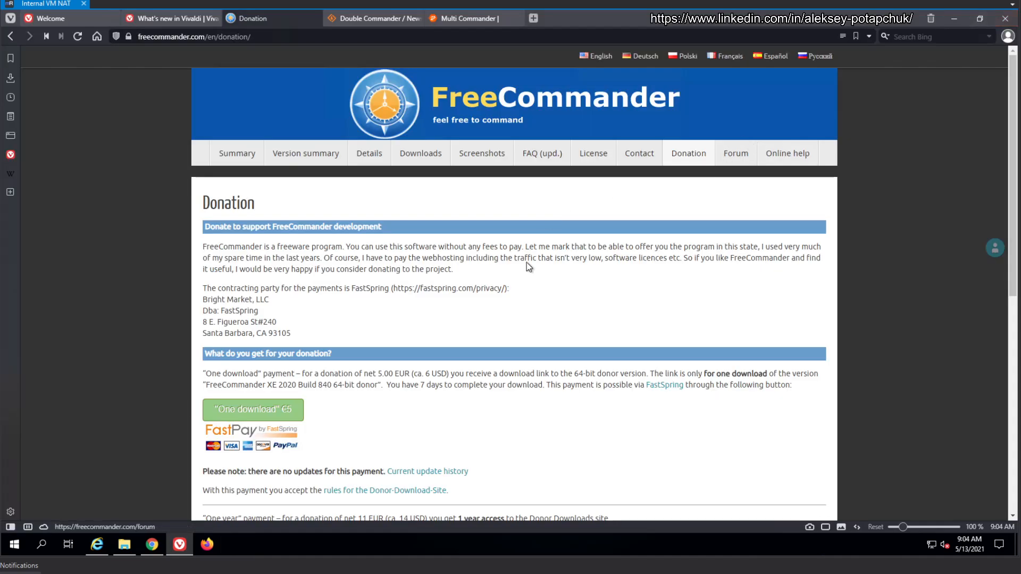
# Return to FreeCommander and switch the left Program Files panel to List view
pyautogui.click(121, 545)
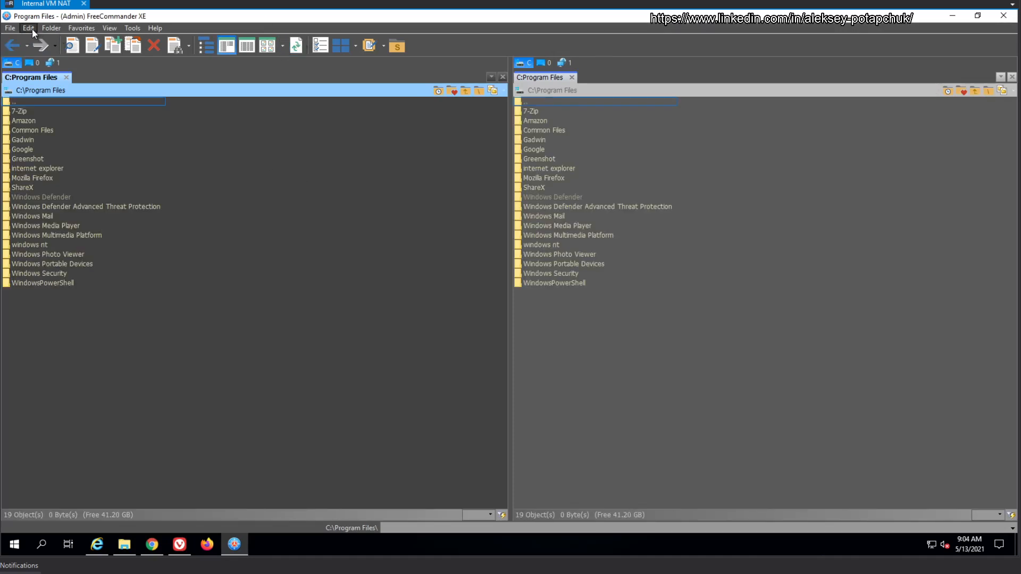
pyautogui.click(107, 28)
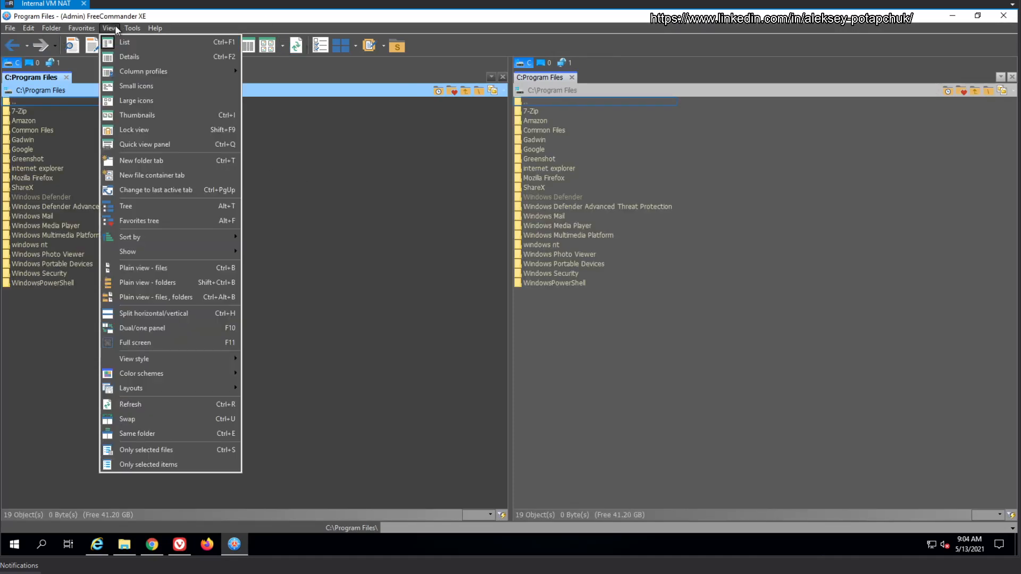
pyautogui.click(136, 85)
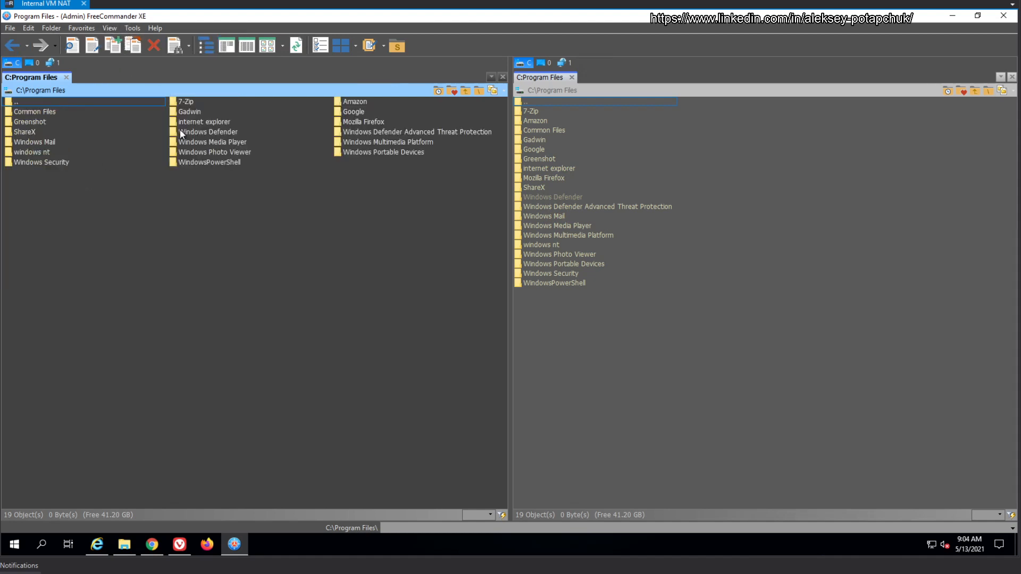
pyautogui.click(109, 28)
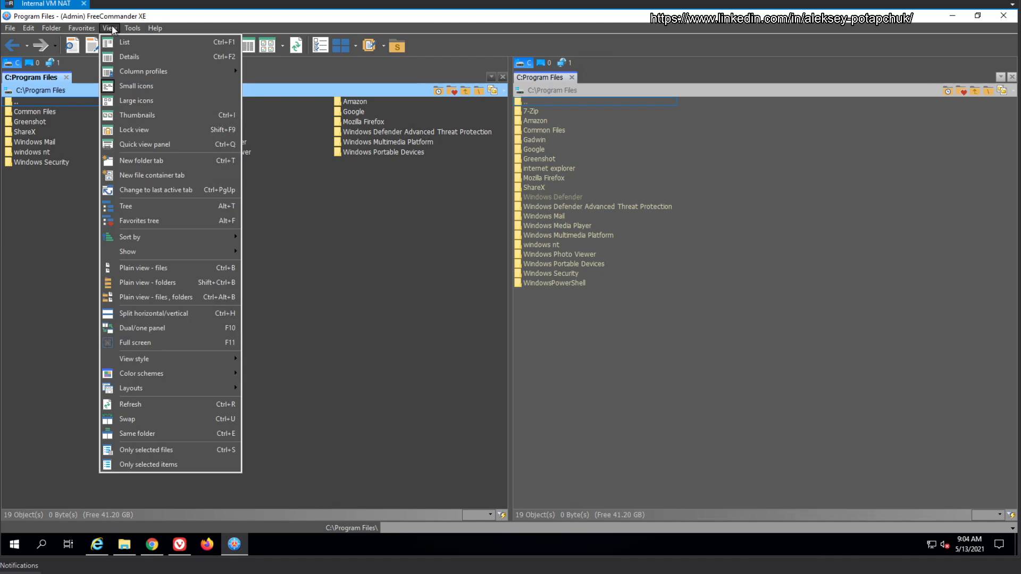
pyautogui.moveTo(163, 236)
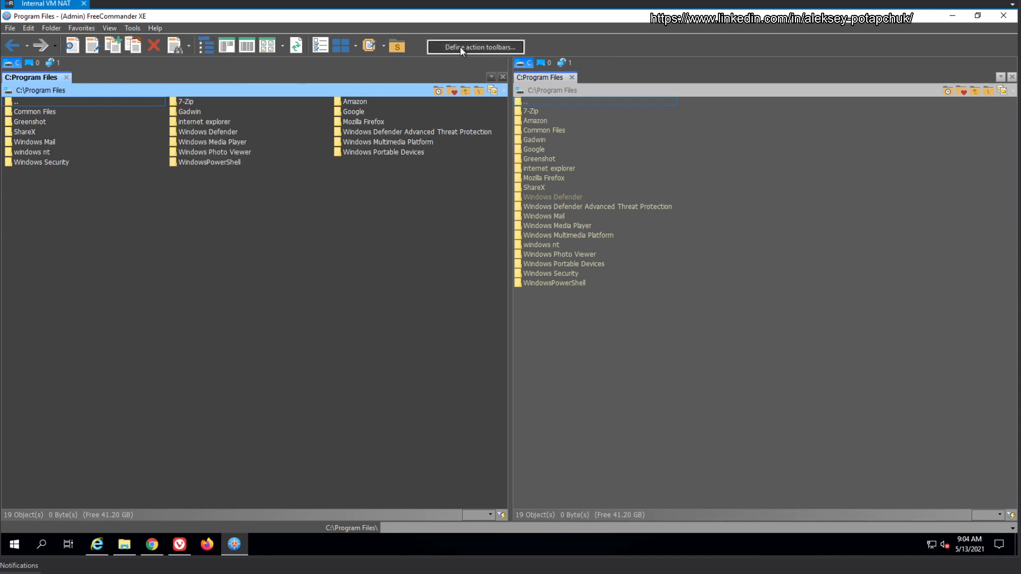
# Turn off Use flat symbols in General options, then relaunch FreeCommander.exe
pyautogui.click(475, 47)
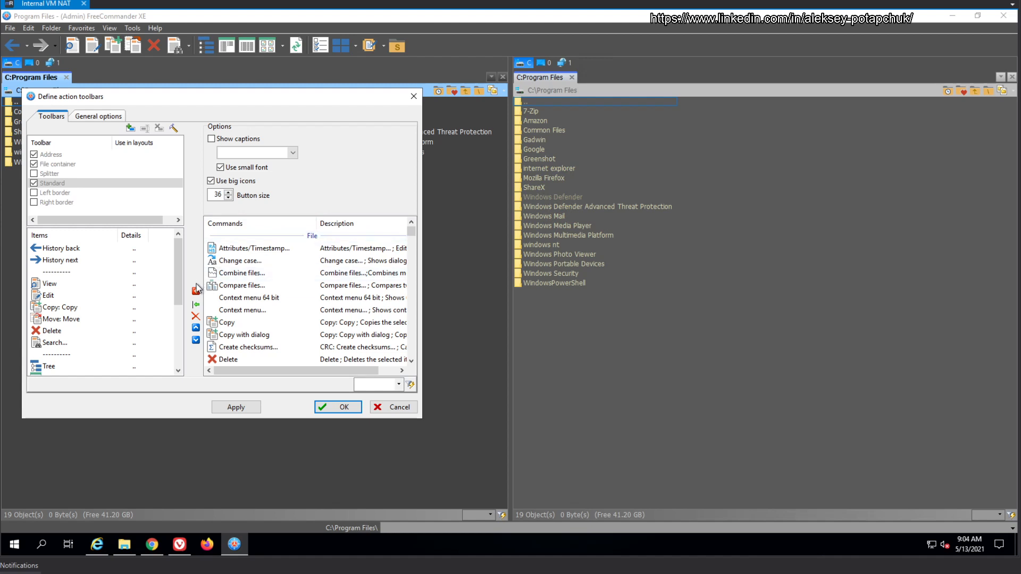
pyautogui.moveTo(87, 108)
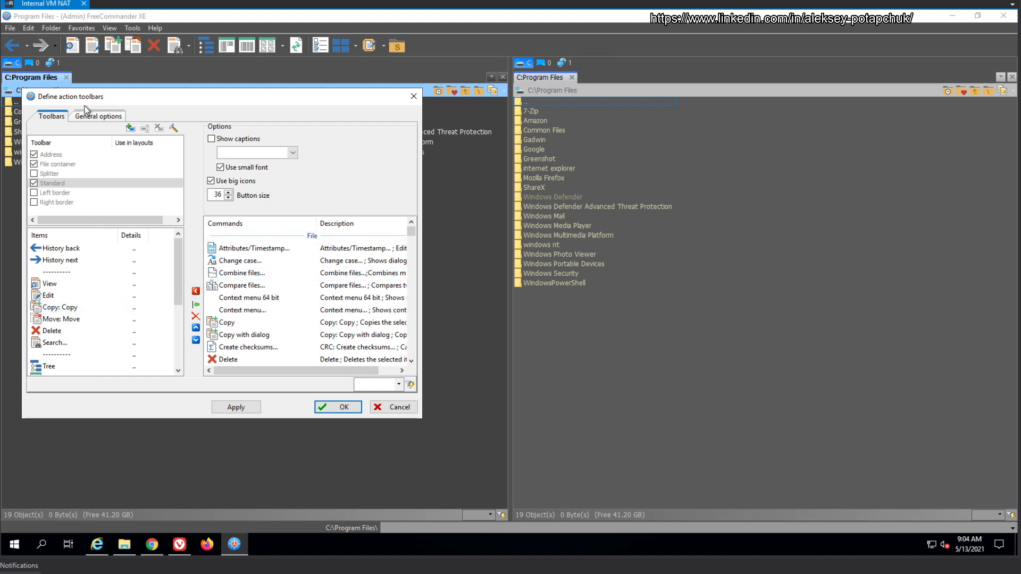
pyautogui.click(100, 116)
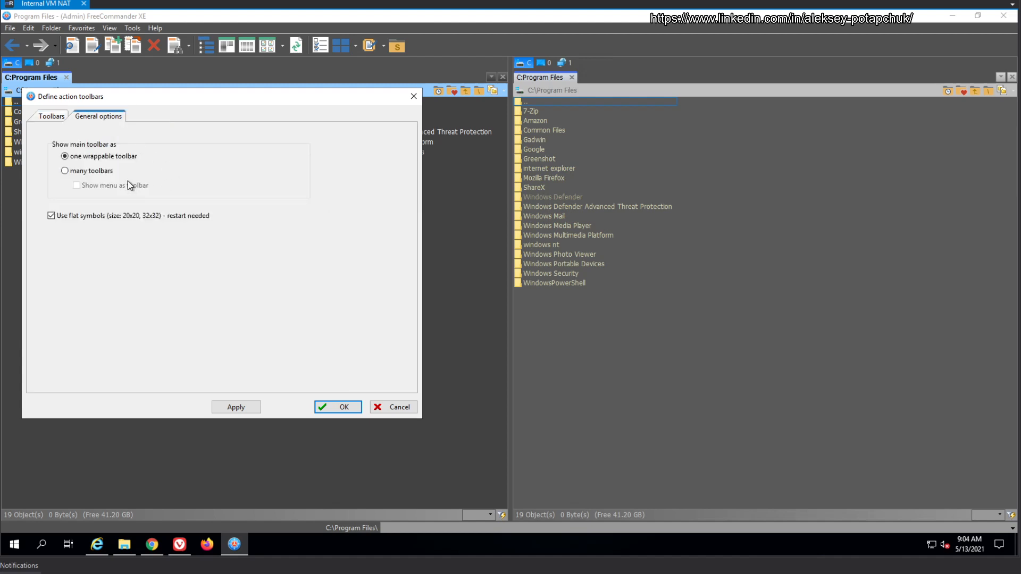
pyautogui.moveTo(89, 230)
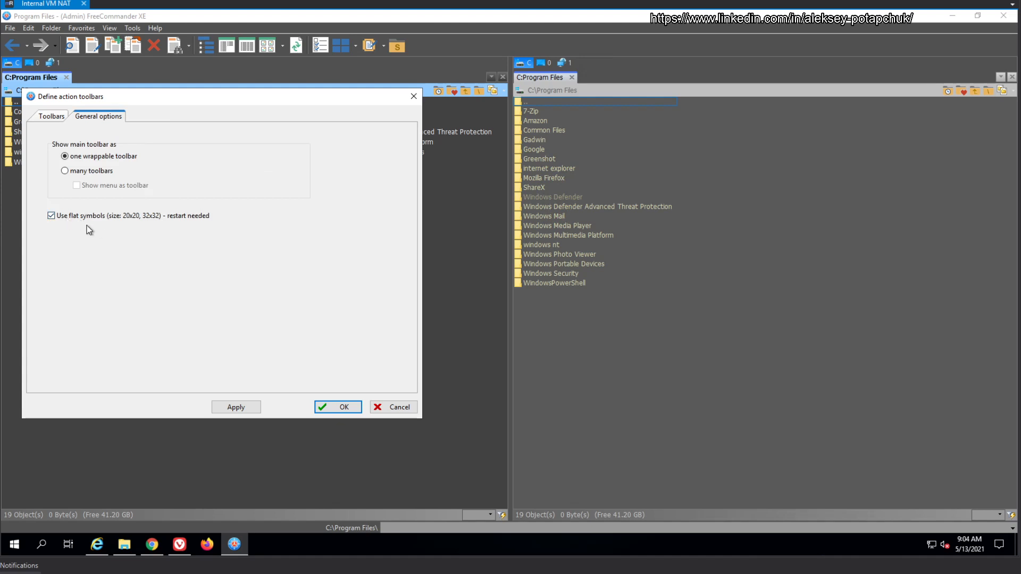
pyautogui.click(50, 216)
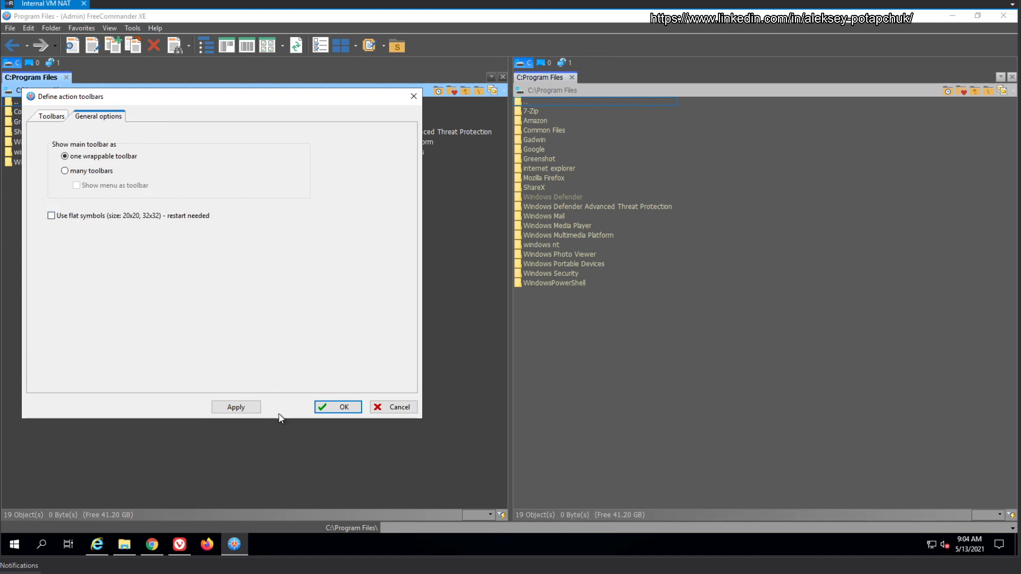
pyautogui.click(338, 406)
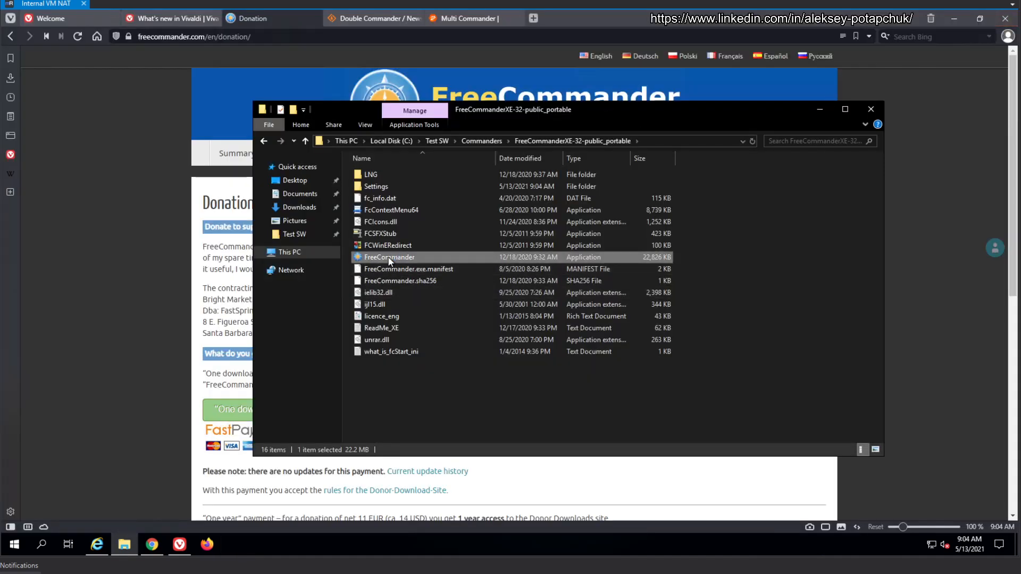
pyautogui.doubleClick(388, 257)
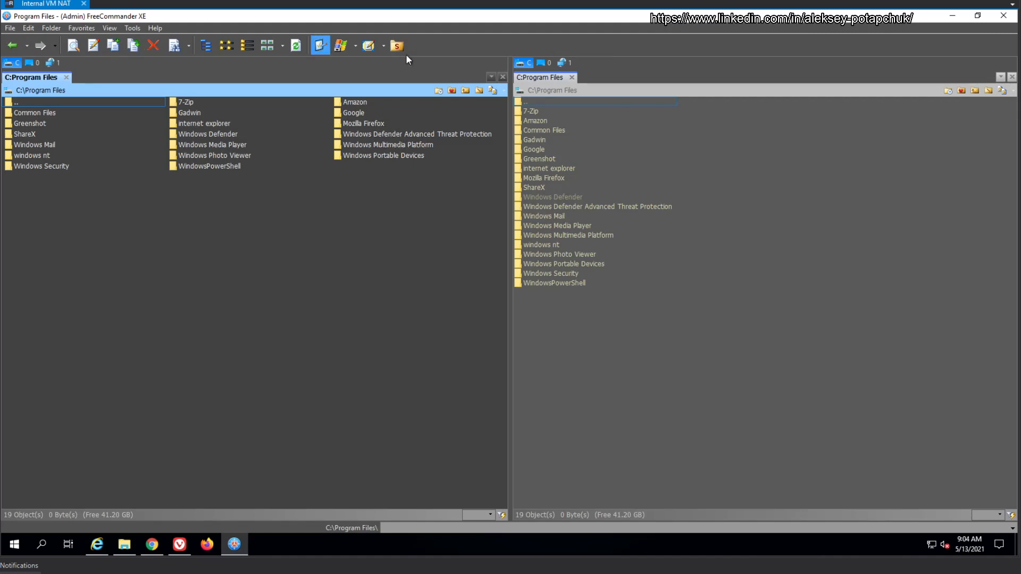
pyautogui.moveTo(132, 28)
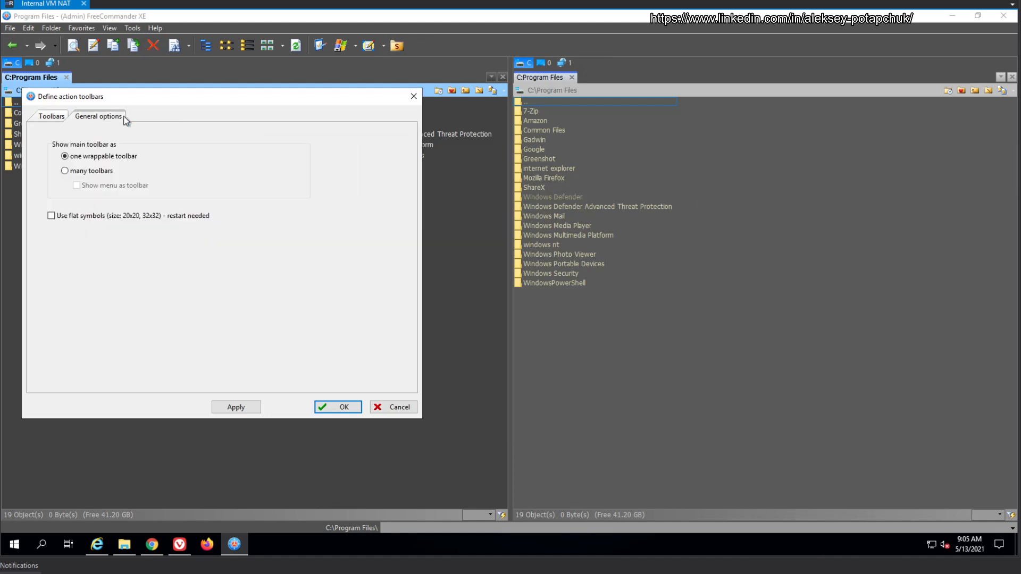
# Re-enable flat symbols, set Button size 22 with big icons, then switch to Vivaldi
pyautogui.click(51, 216)
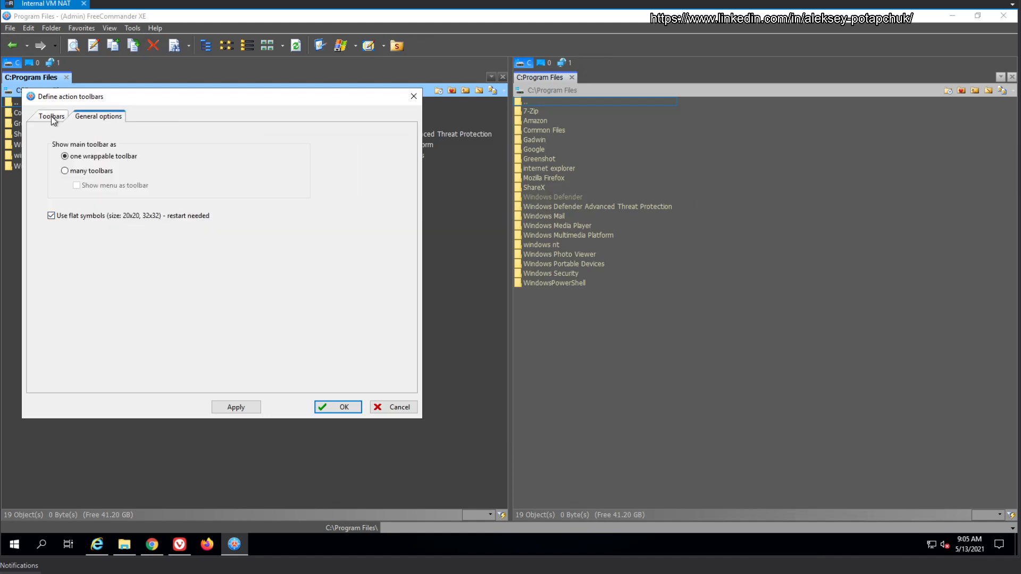
pyautogui.click(52, 116)
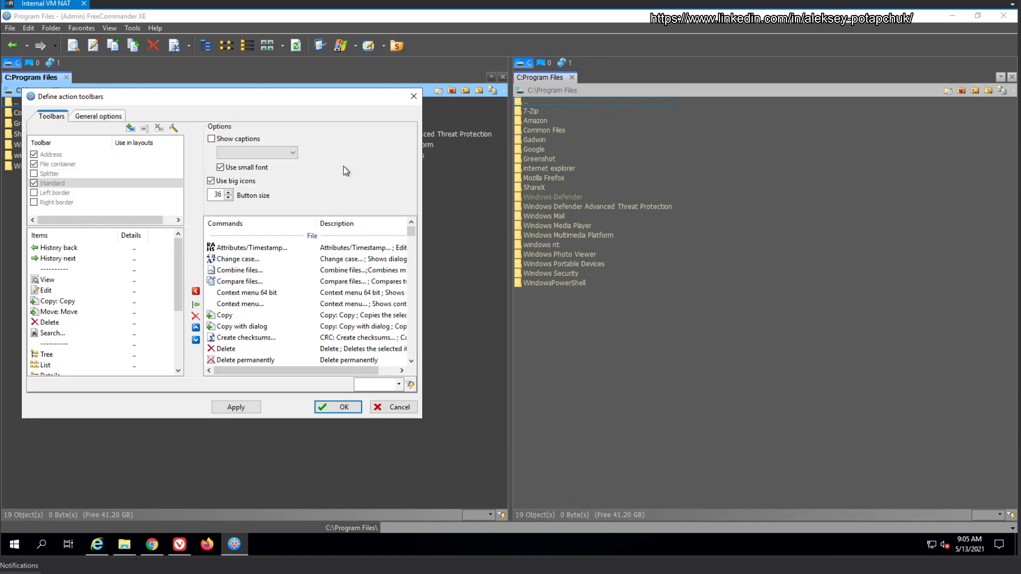
pyautogui.click(211, 180)
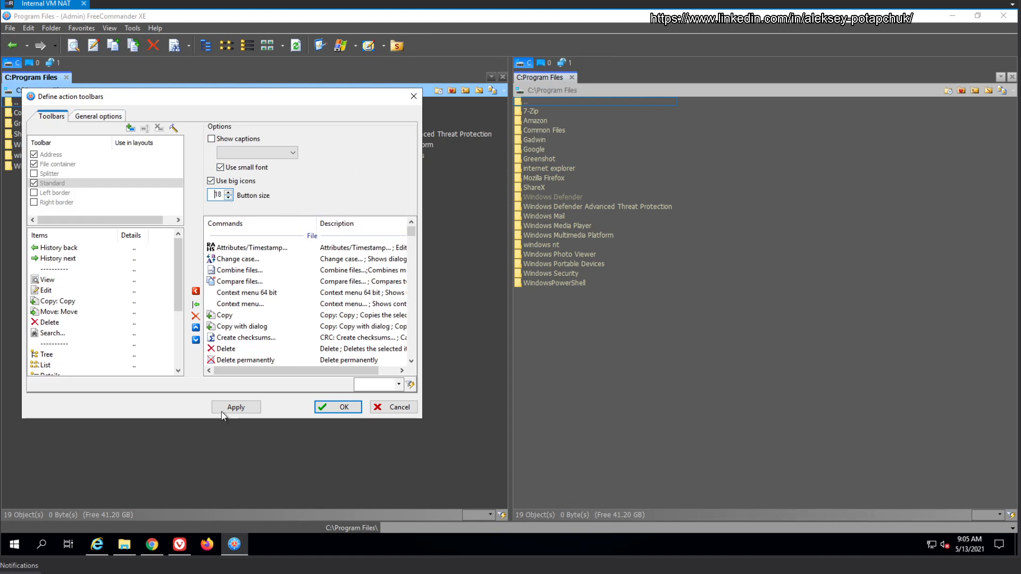
pyautogui.click(211, 181)
pyautogui.write('22')
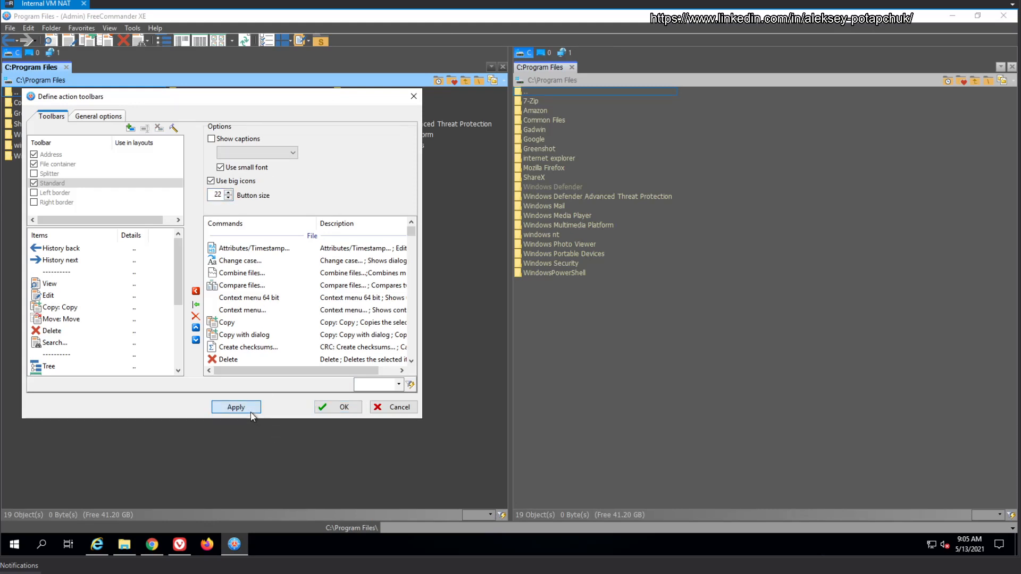
pyautogui.click(235, 406)
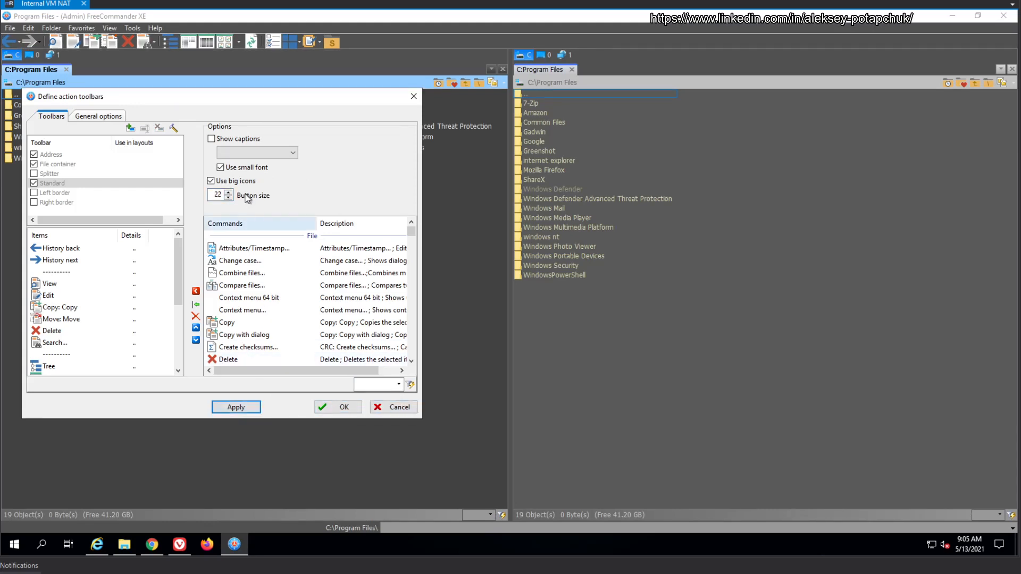
pyautogui.click(227, 191)
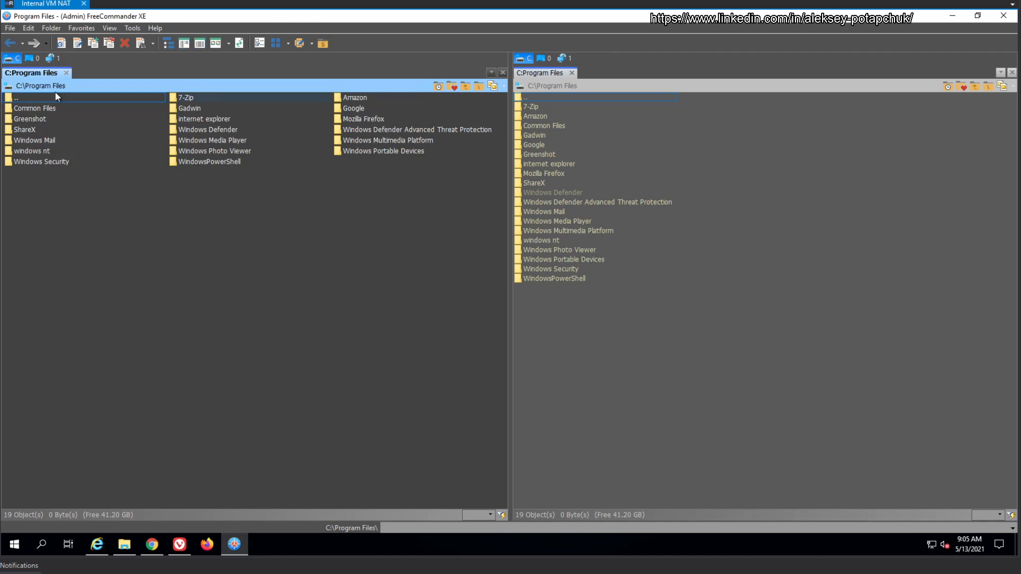
pyautogui.click(199, 43)
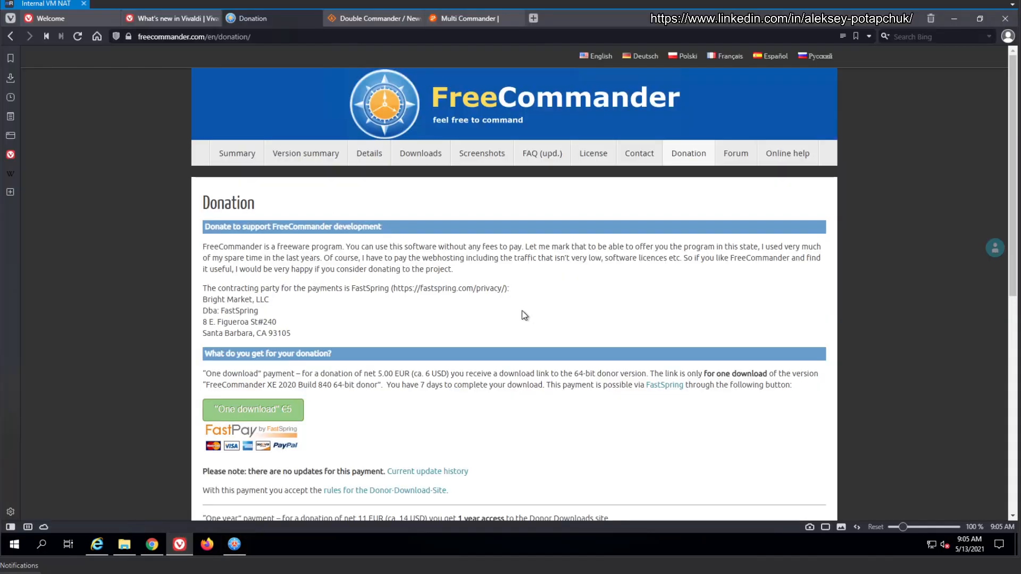
pyautogui.click(420, 153)
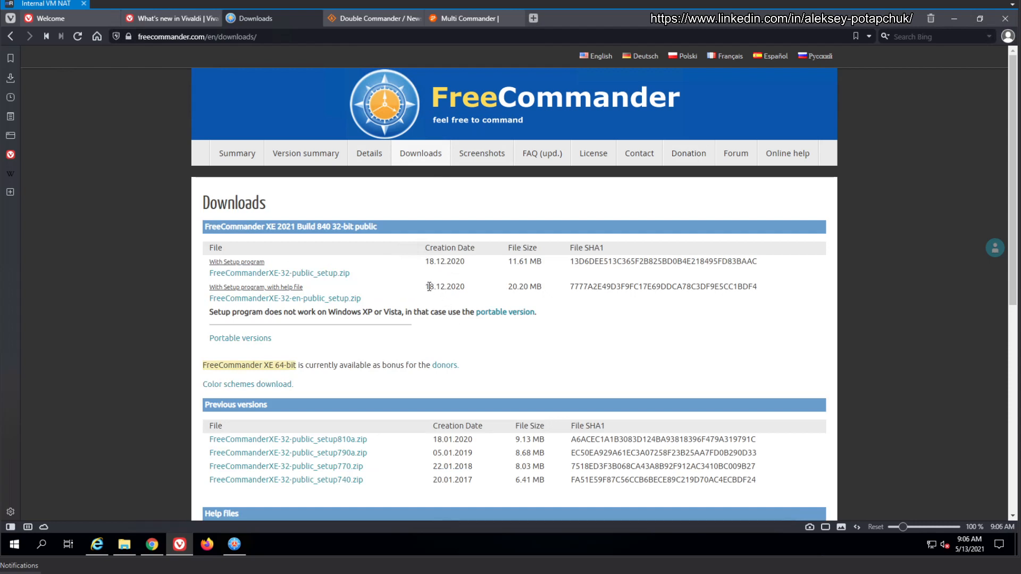
pyautogui.moveTo(448, 342)
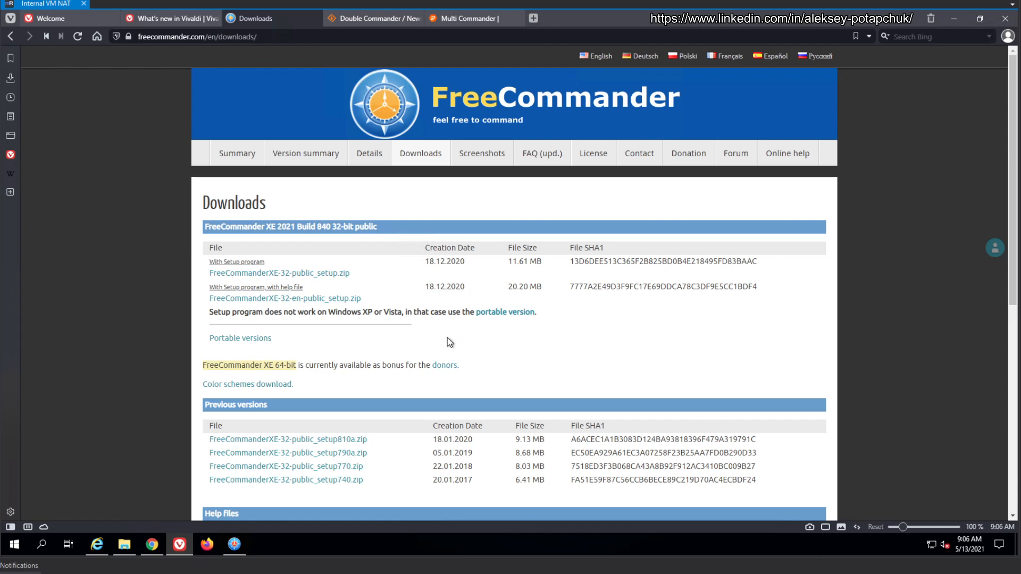
pyautogui.click(240, 339)
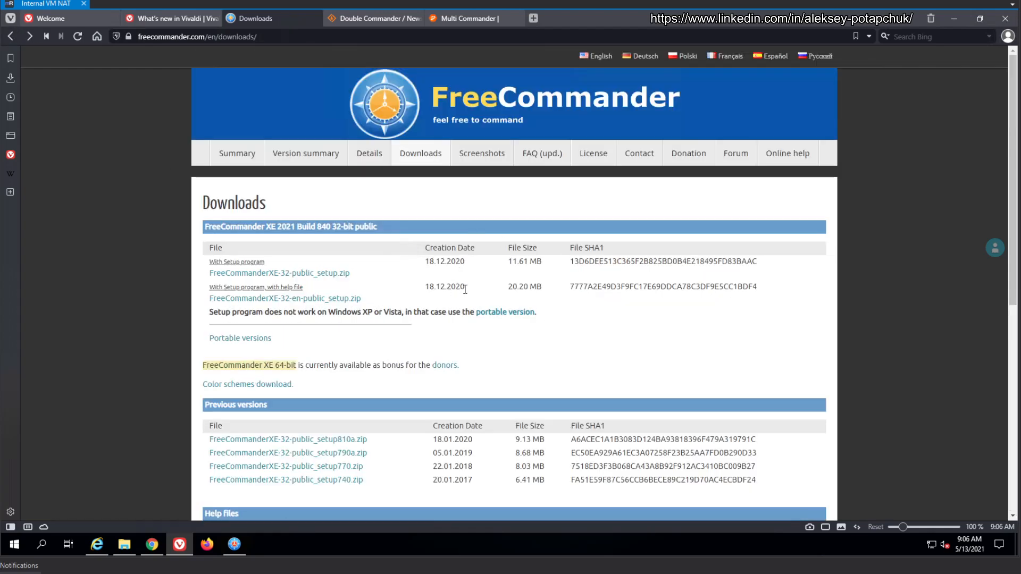
pyautogui.moveTo(469, 292)
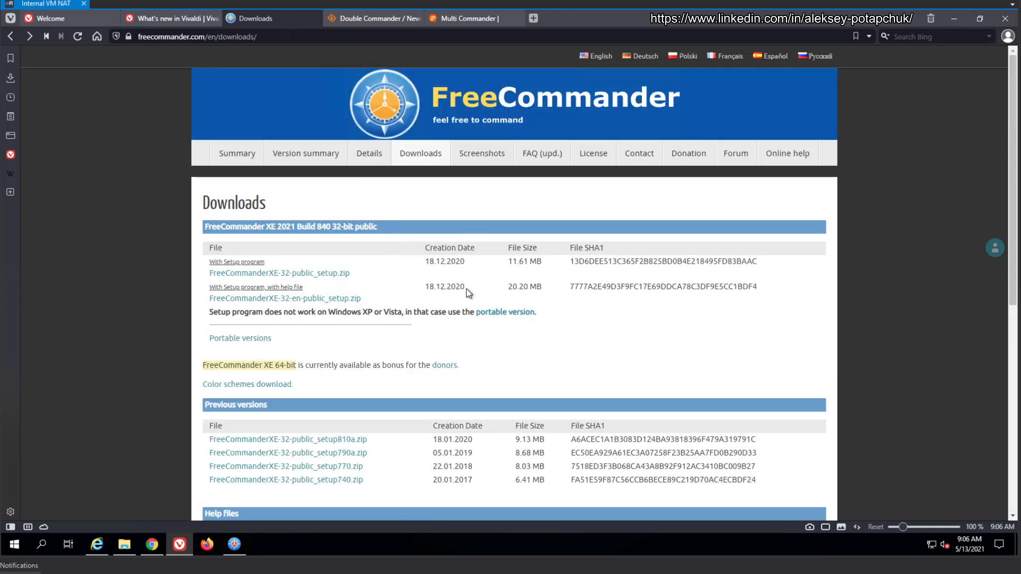
pyautogui.scroll(-3)
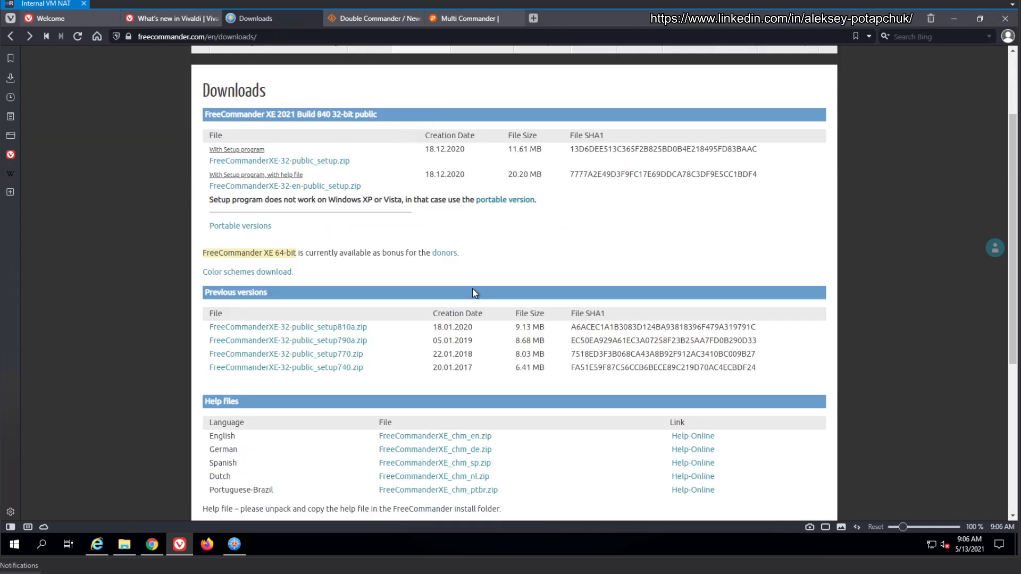
pyautogui.moveTo(463, 275)
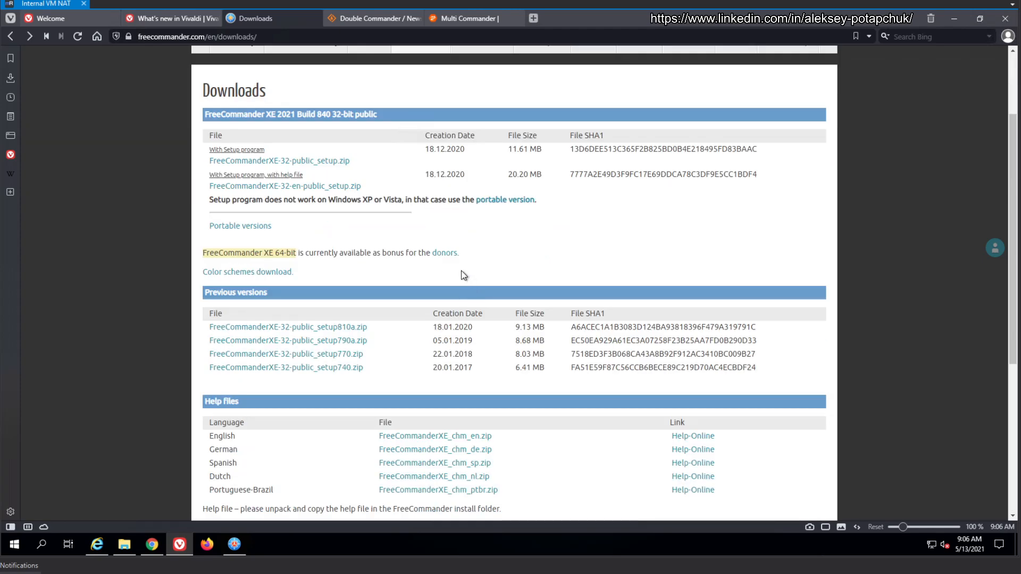
pyautogui.scroll(3)
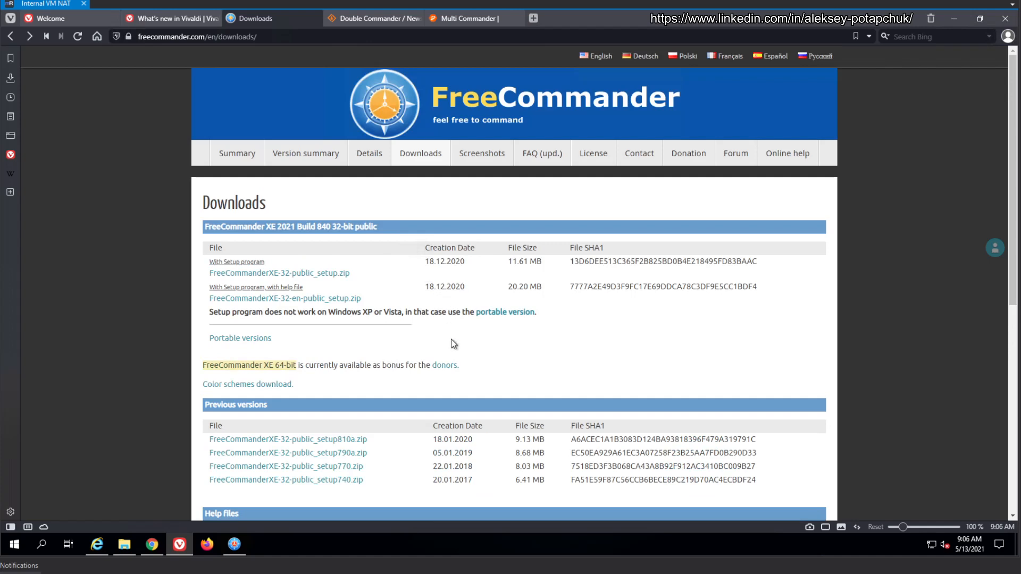
pyautogui.moveTo(504, 351)
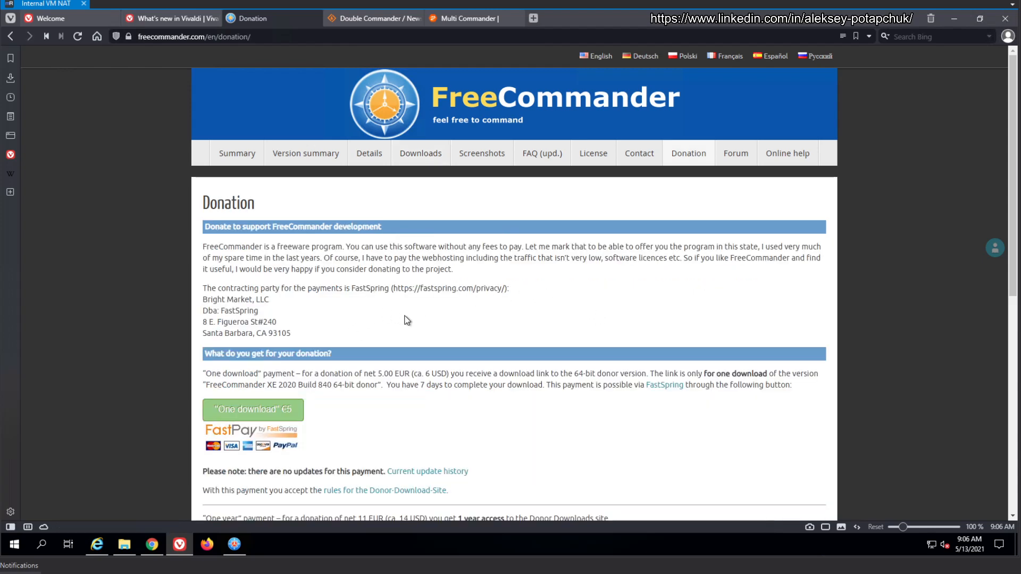
pyautogui.scroll(-3)
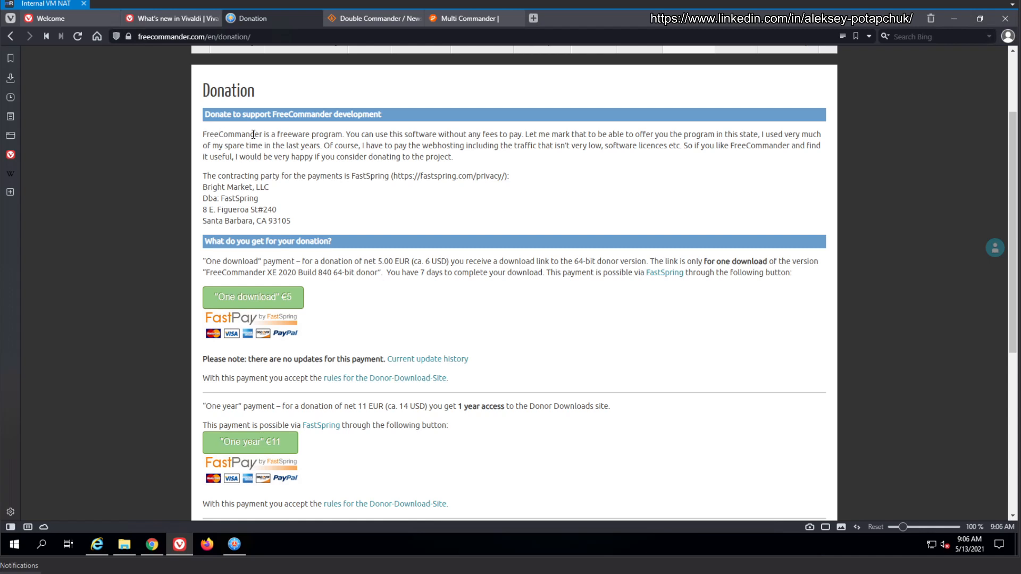
pyautogui.moveTo(420, 134); pyautogui.dragTo(477, 145)
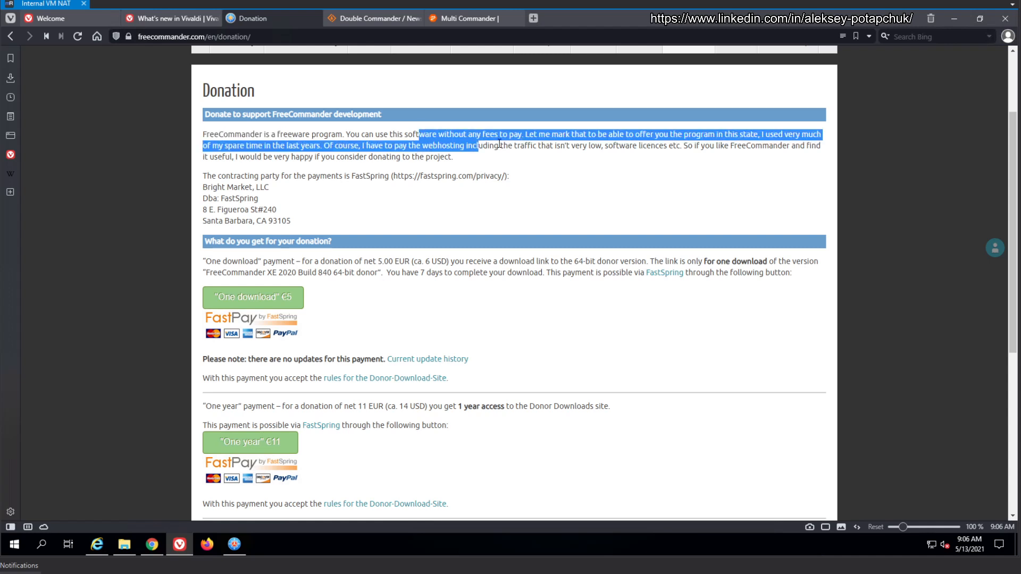
pyautogui.click(546, 196)
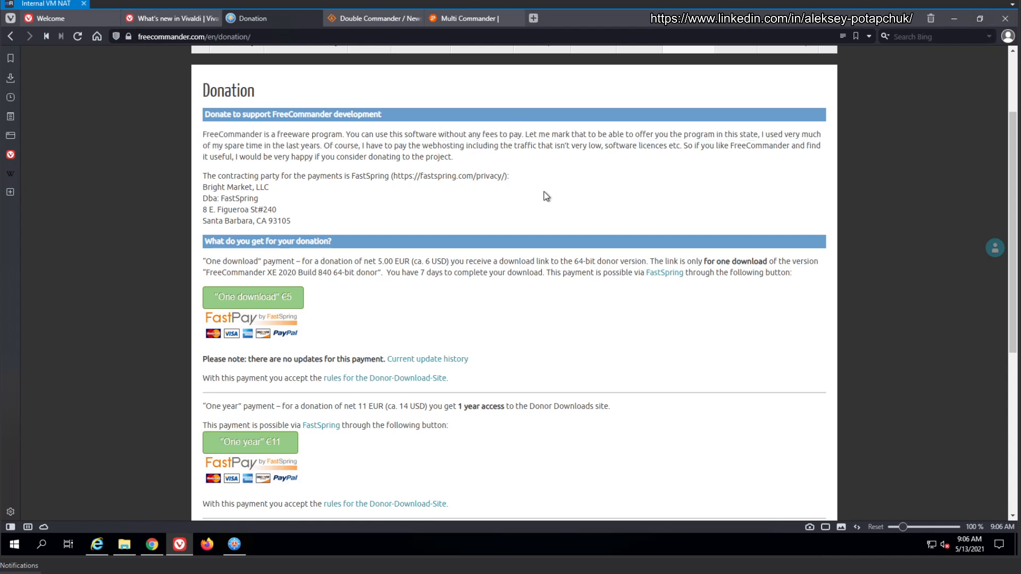
pyautogui.moveTo(355, 301)
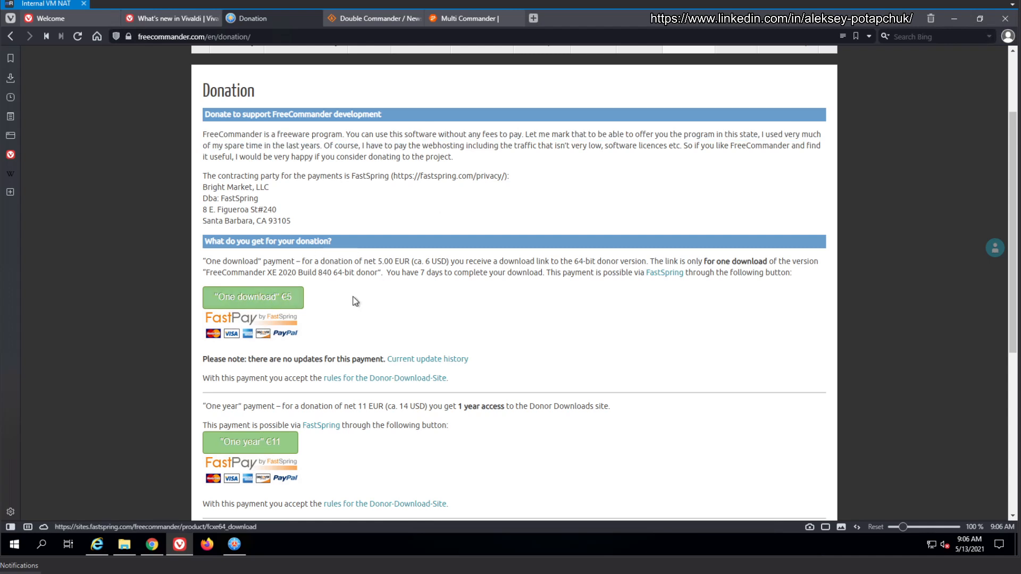
pyautogui.moveTo(290, 297)
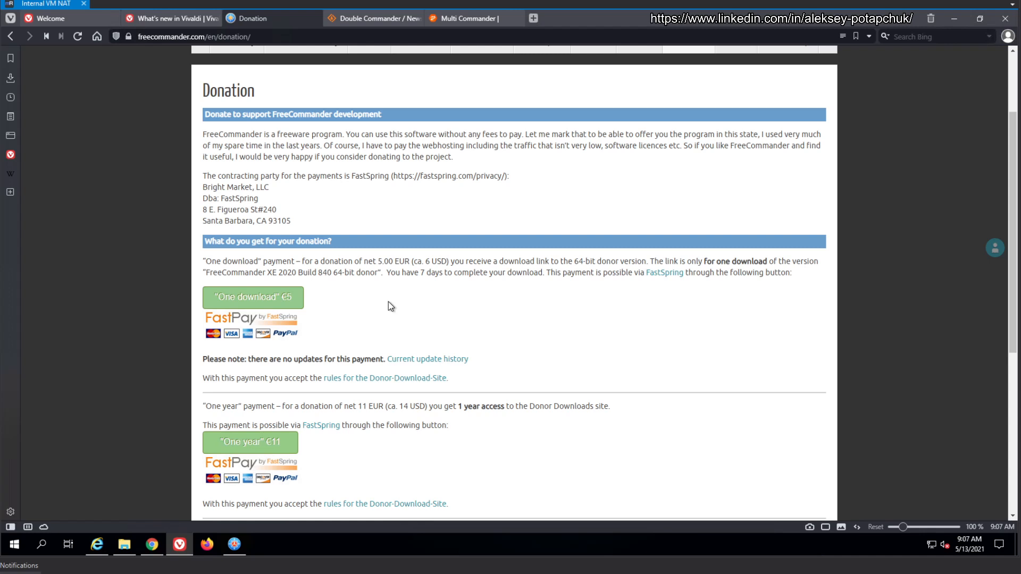
pyautogui.moveTo(389, 325)
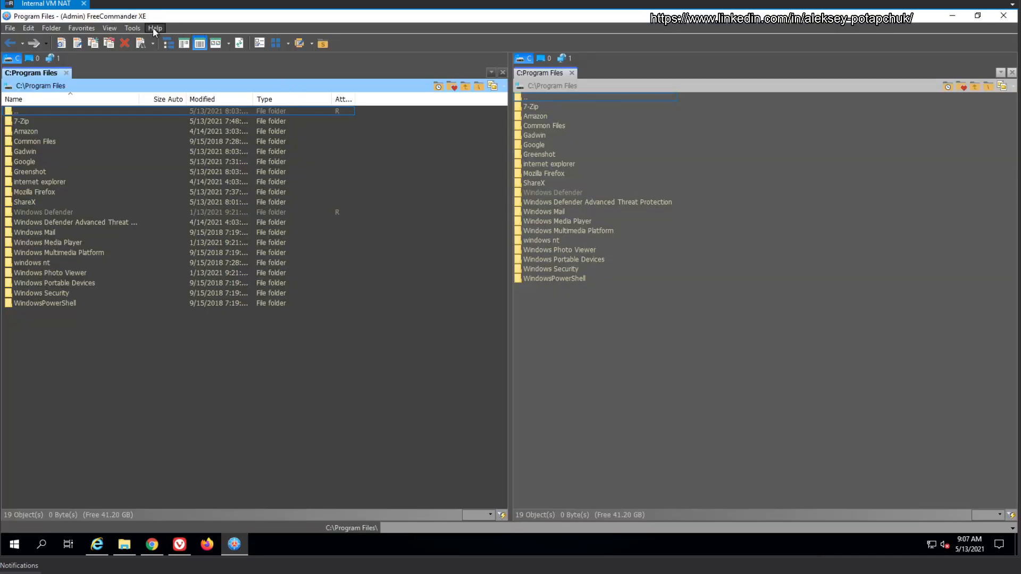
# Open the Help menu showing Contents, Forum, Check for updates and About
pyautogui.click(156, 28)
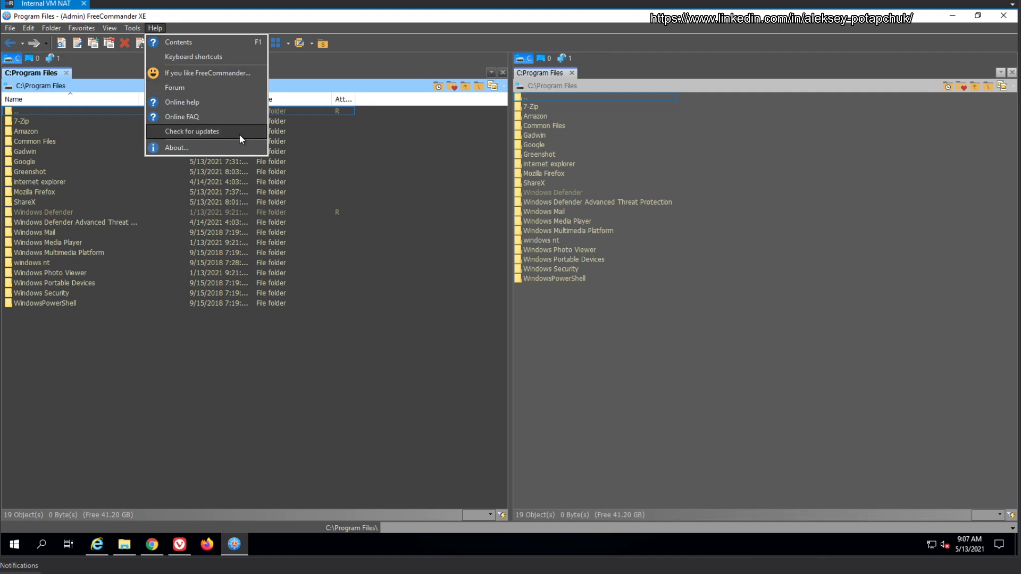
# Check for updates, scroll the Build 846 donor changelog, and dismiss the notice
pyautogui.click(176, 147)
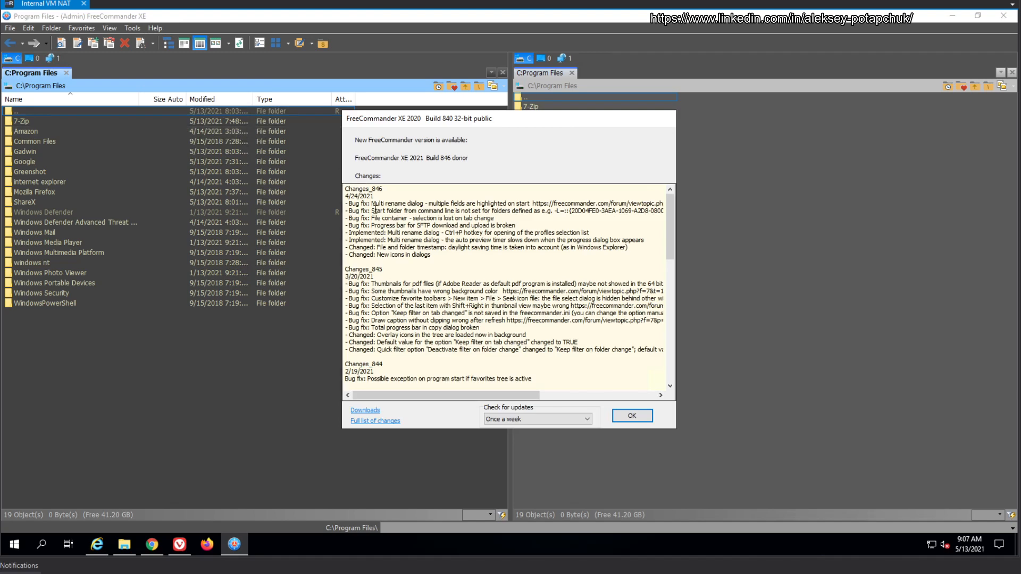
pyautogui.scroll(-3)
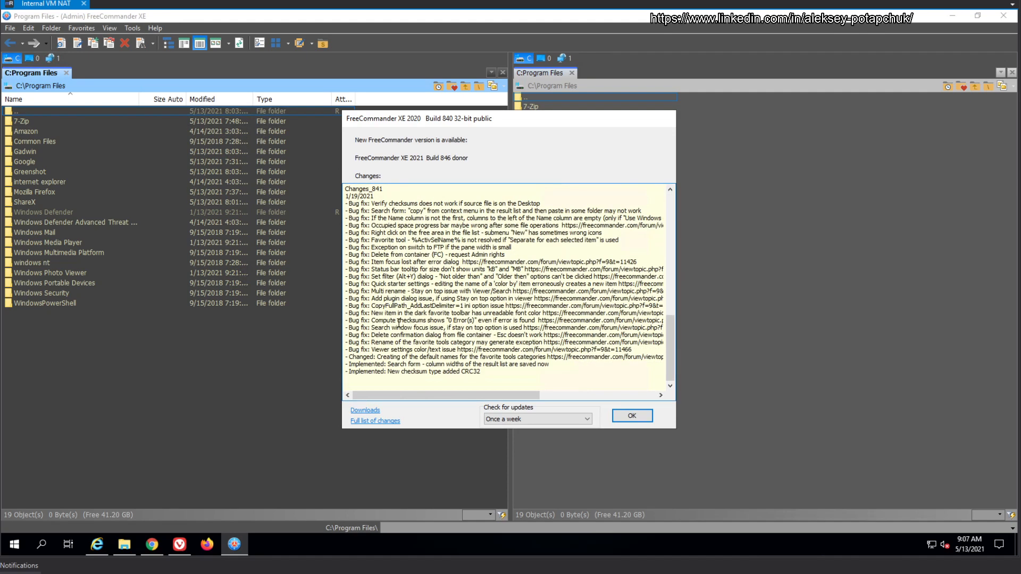
pyautogui.scroll(-3)
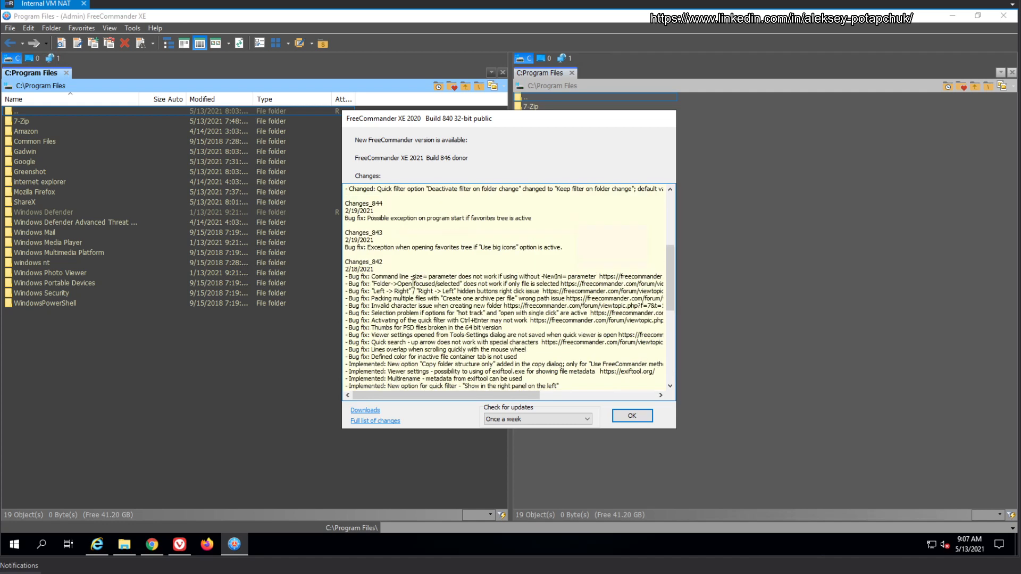
pyautogui.scroll(-3)
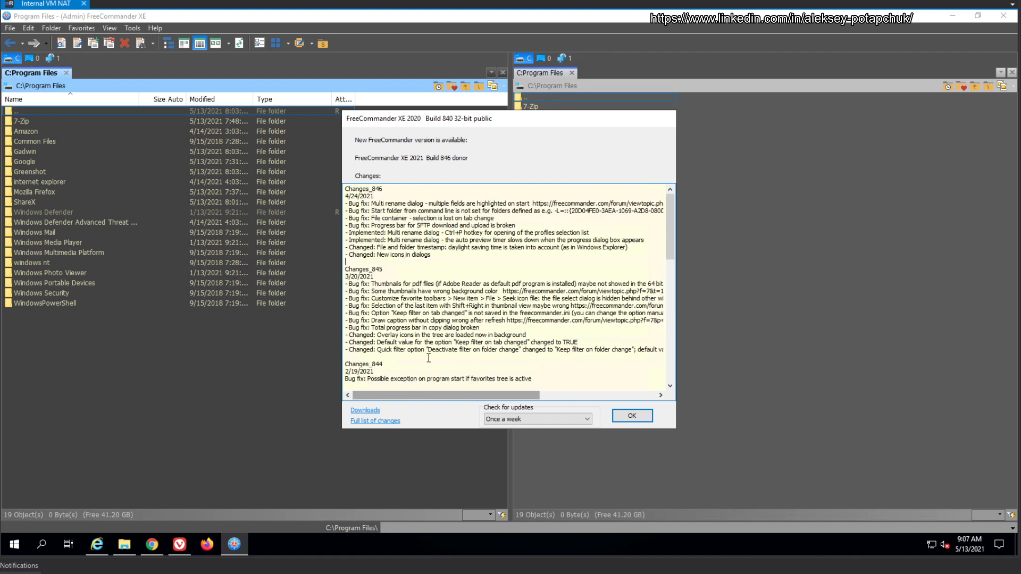
pyautogui.scroll(-3)
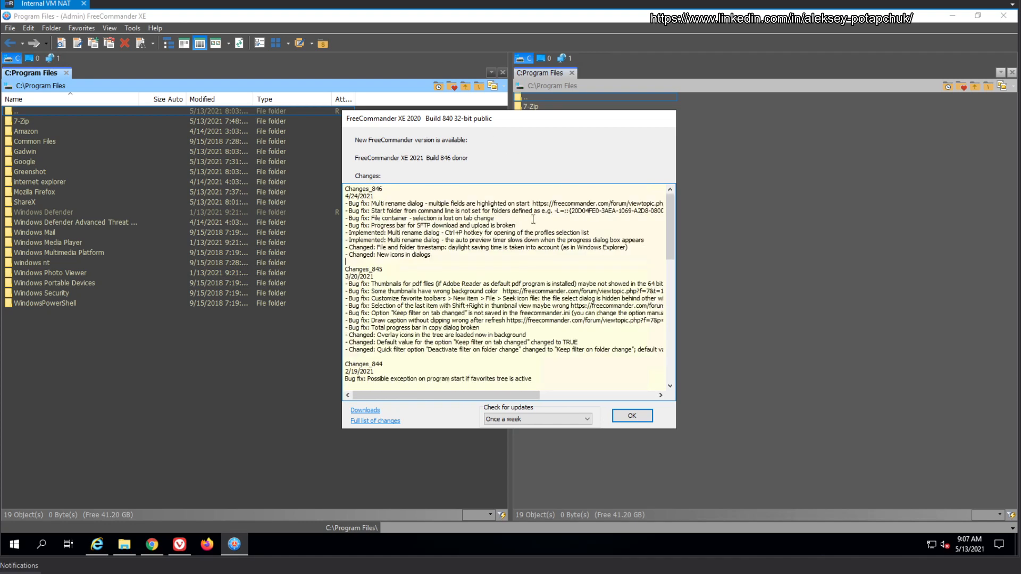
pyautogui.moveTo(548, 223)
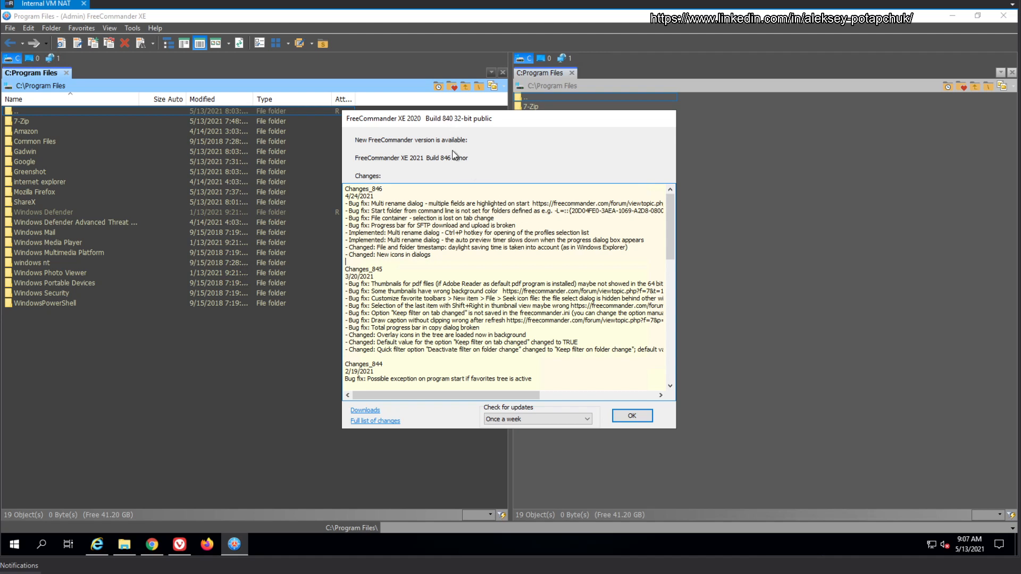
pyautogui.moveTo(551, 143)
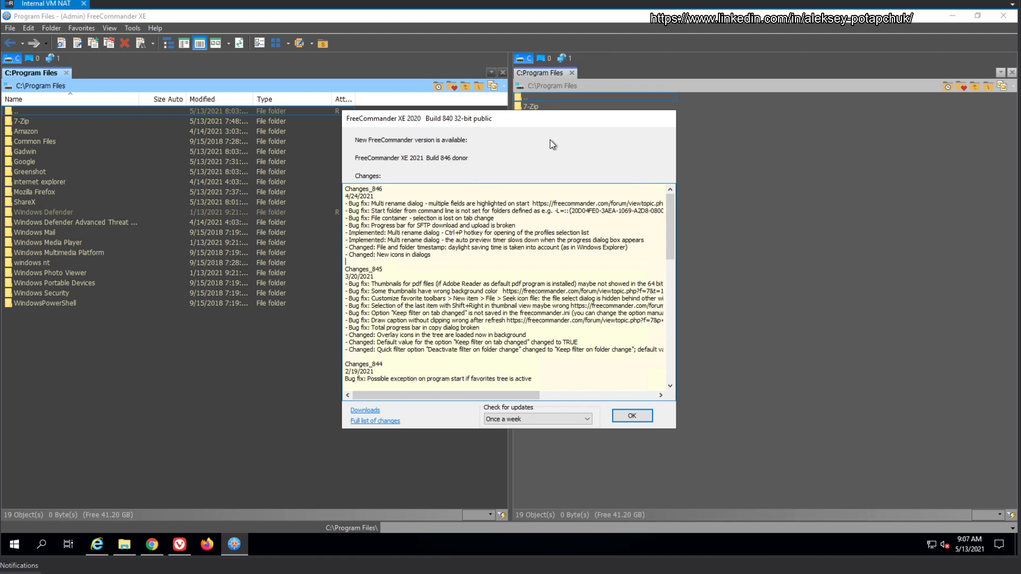
pyautogui.moveTo(640, 412)
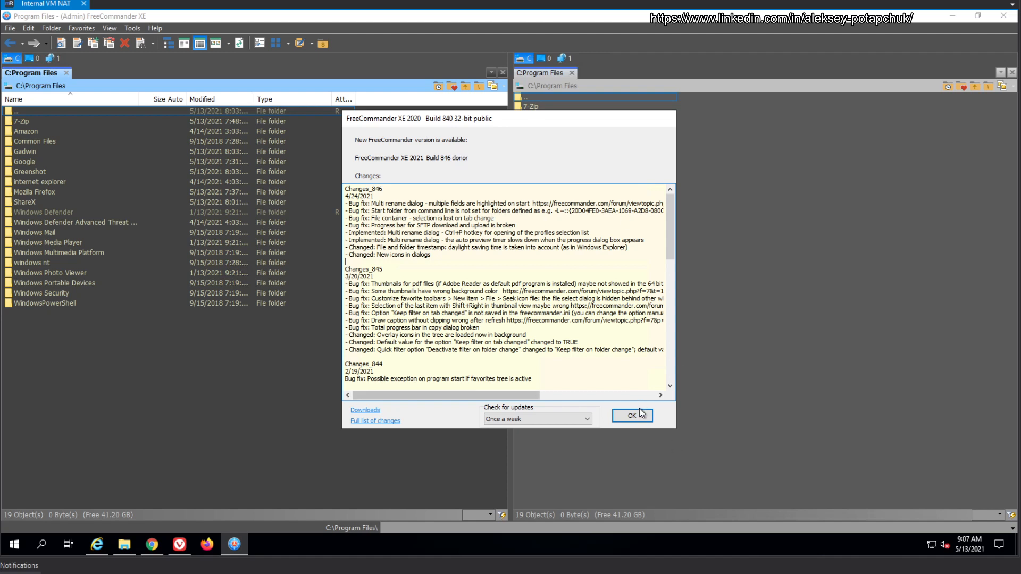
pyautogui.click(632, 415)
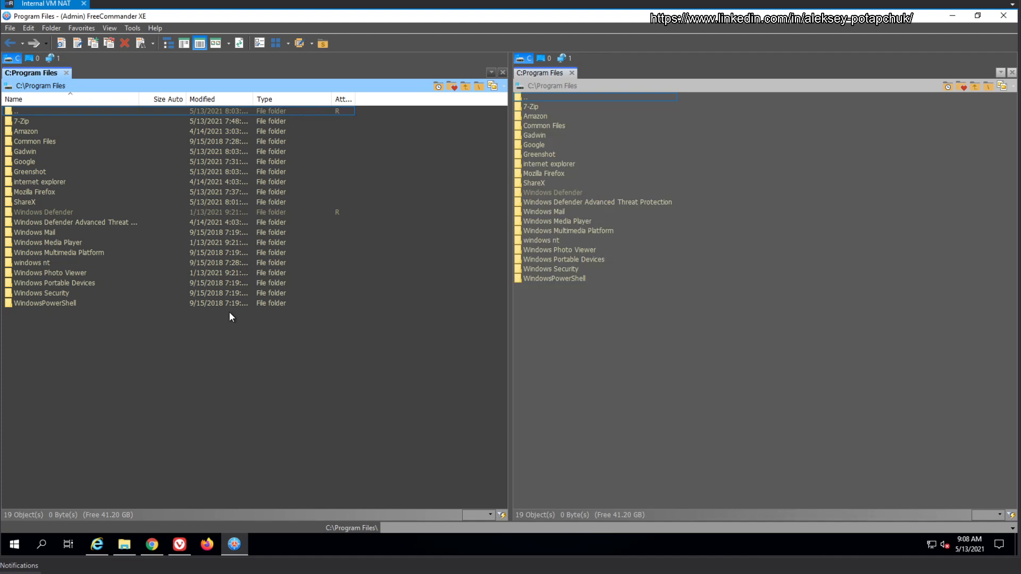
pyautogui.moveTo(224, 389)
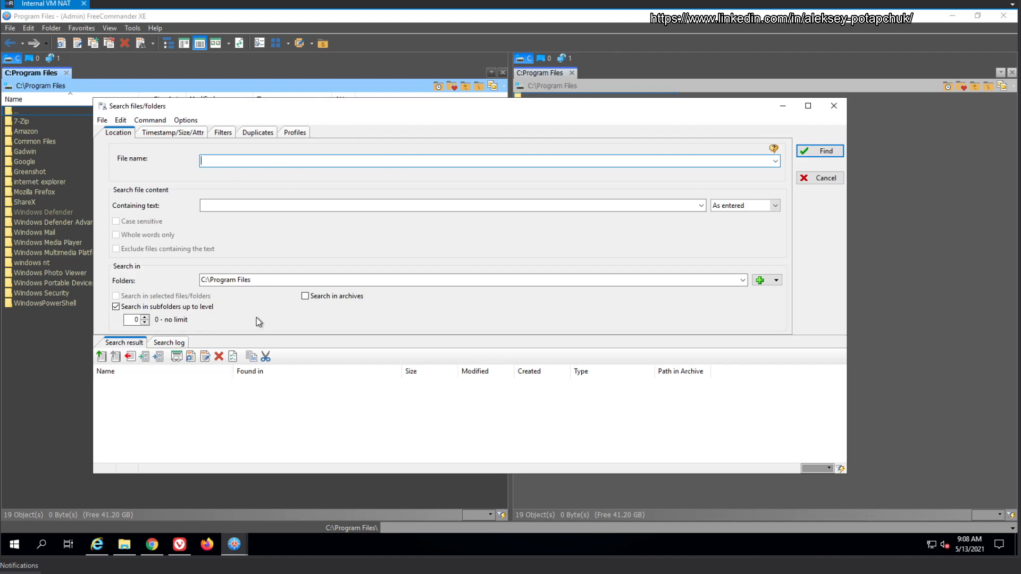
# Search for 'commander' files and jump to the first zip's Windows Photo Viewer\en-US folder
pyautogui.write('comman')
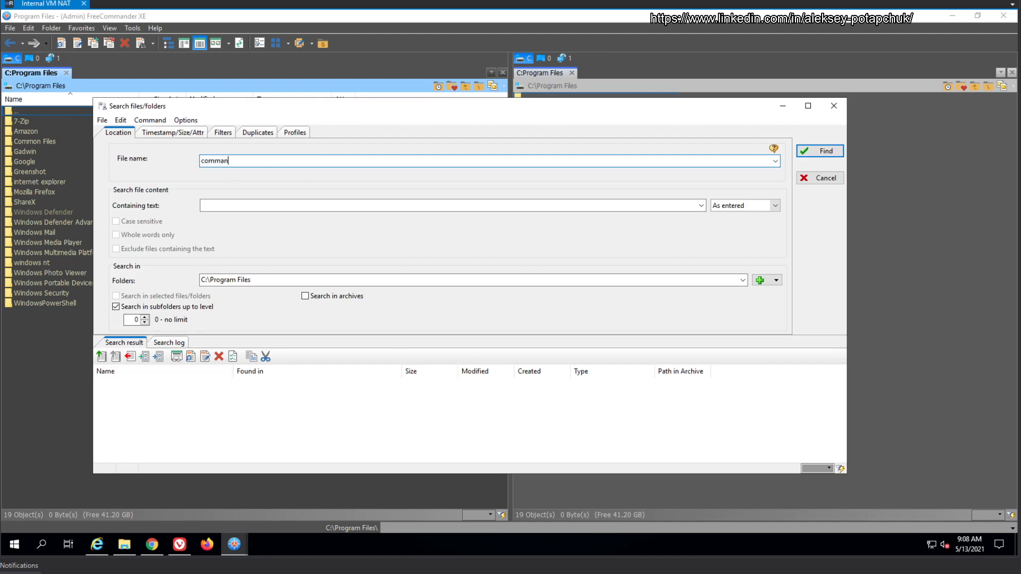
pyautogui.click(819, 151)
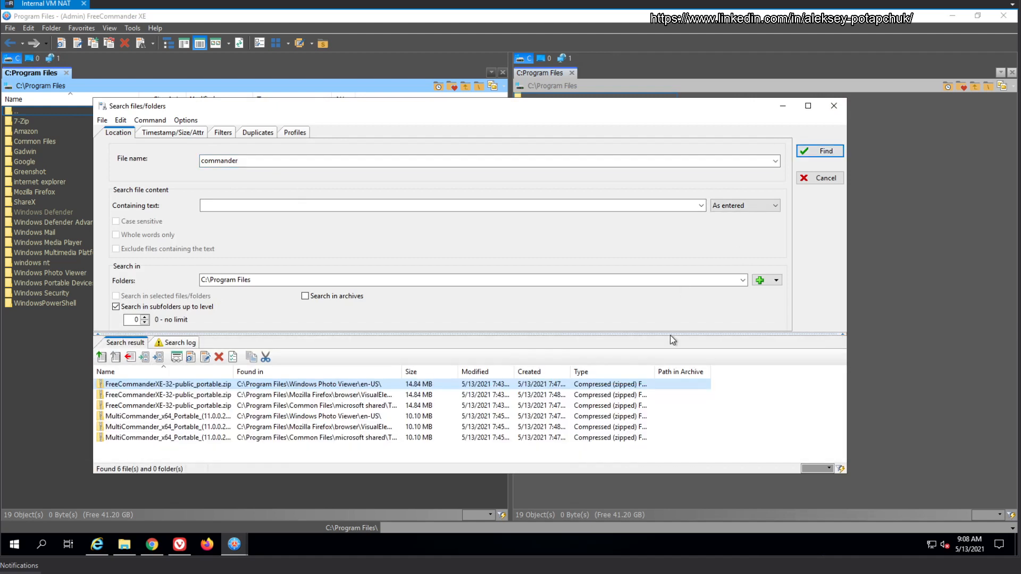
pyautogui.click(165, 383)
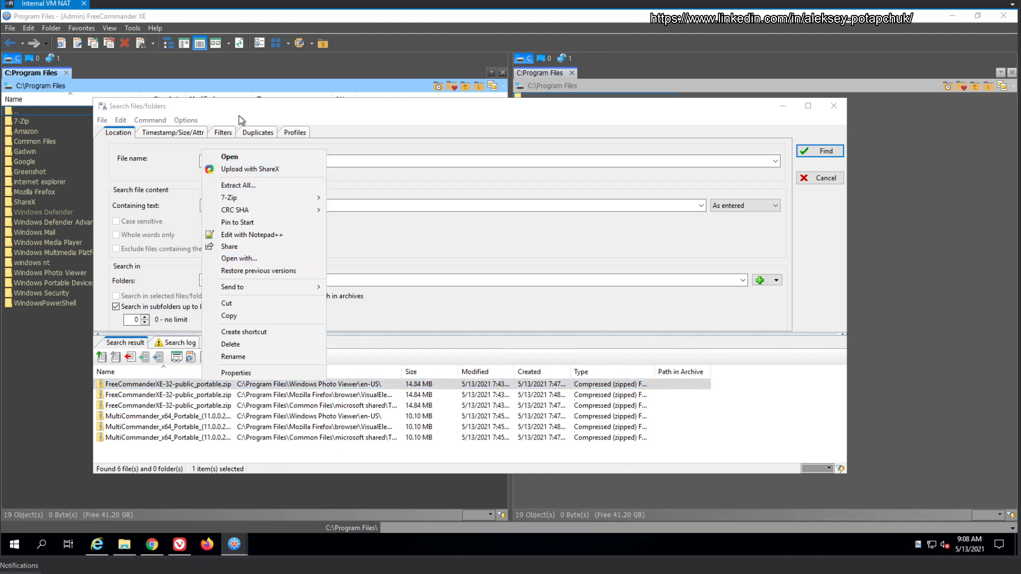
pyautogui.moveTo(238, 185)
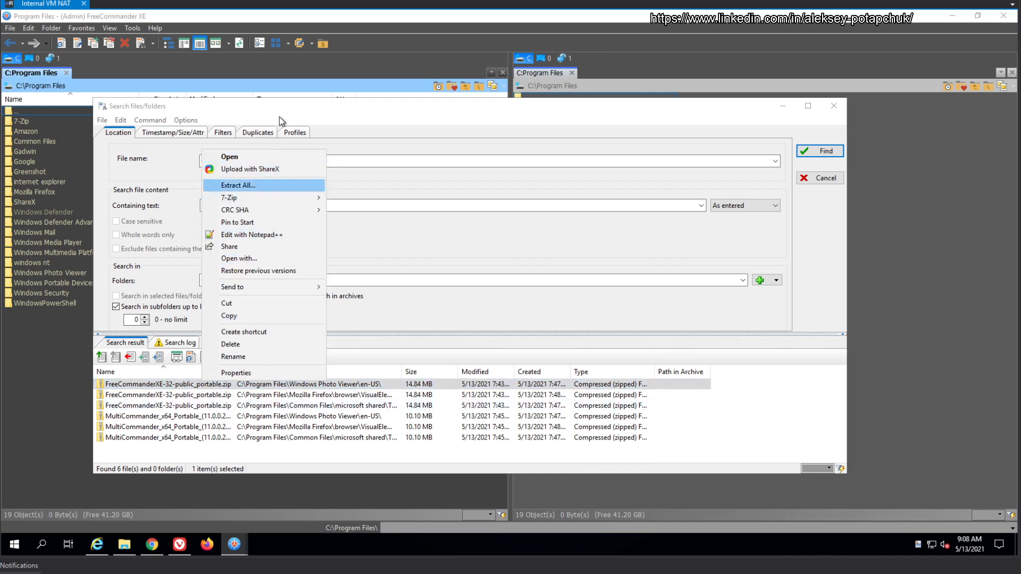
pyautogui.moveTo(472, 316)
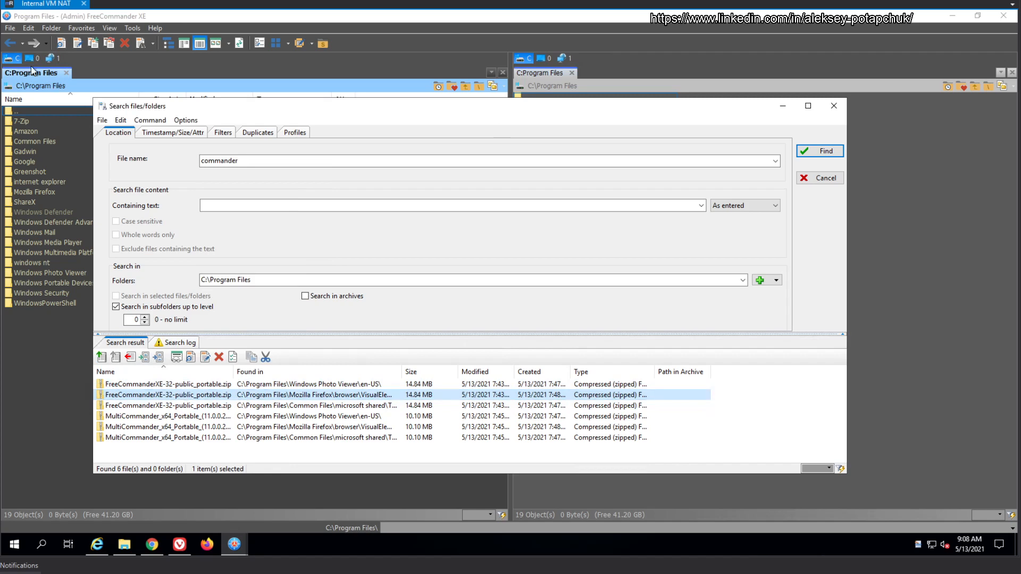
pyautogui.click(819, 178)
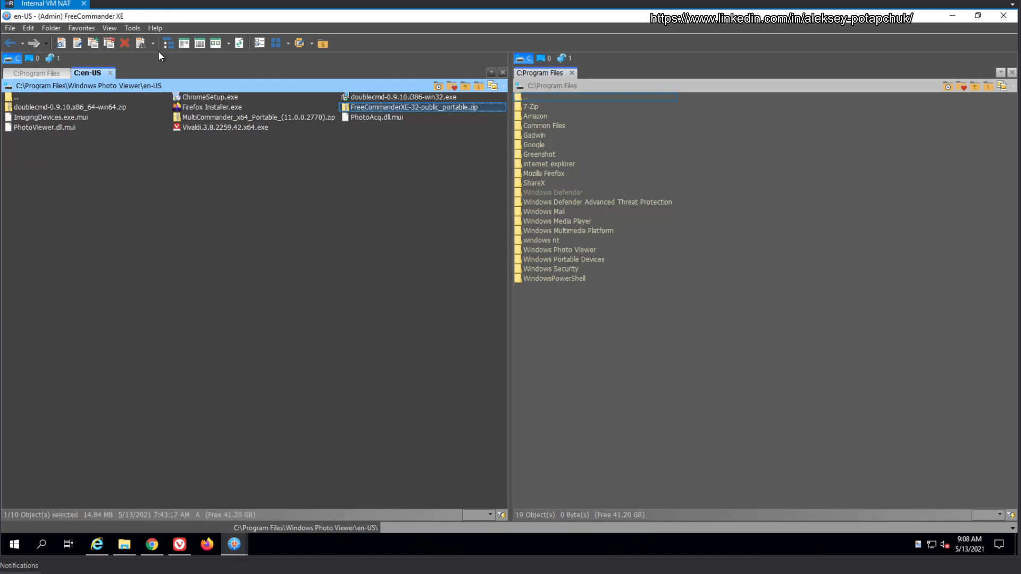
# Reopen Search files/folders to show the six earlier commander results
pyautogui.click(199, 43)
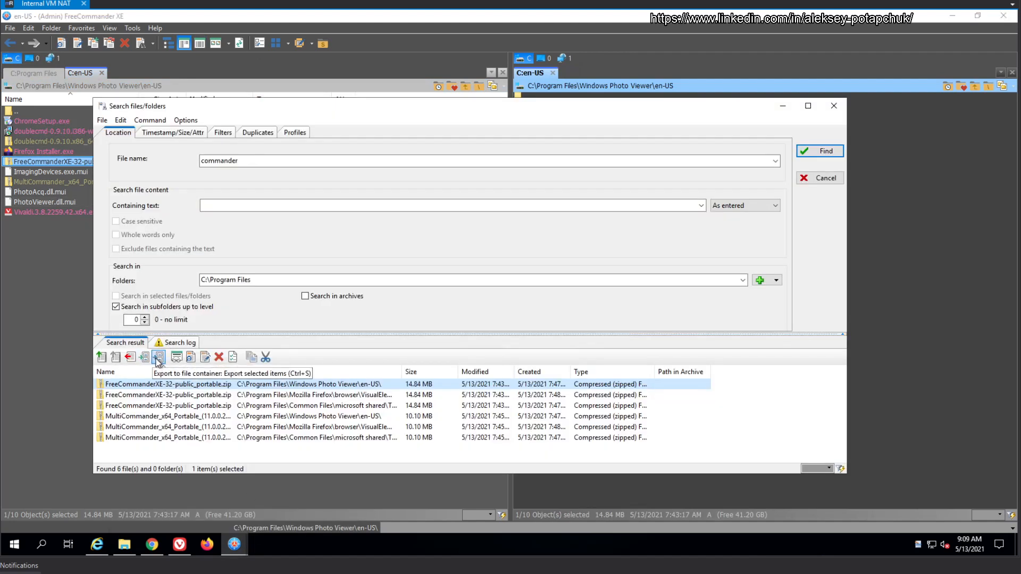
pyautogui.moveTo(178, 358)
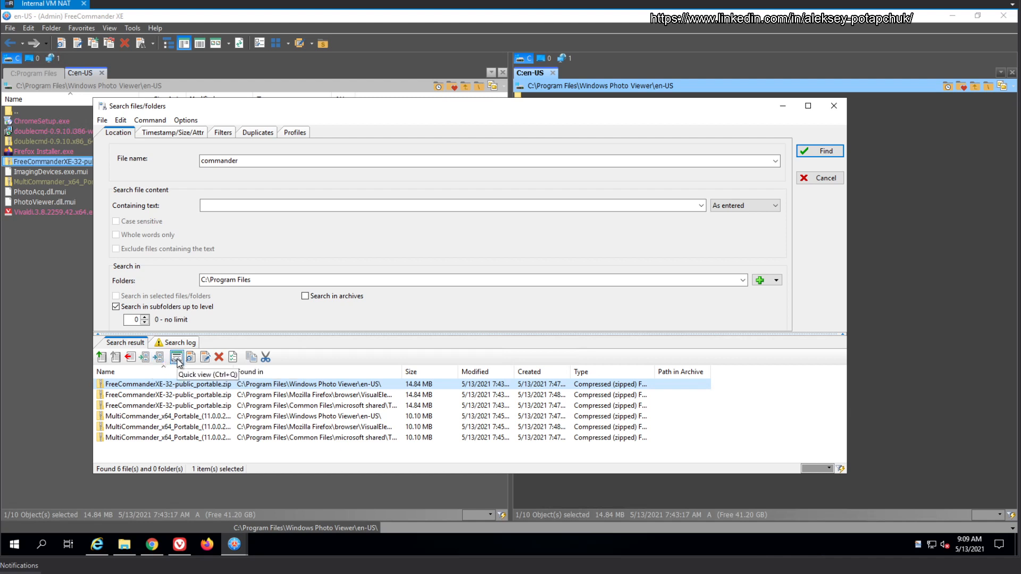
pyautogui.moveTo(112, 366)
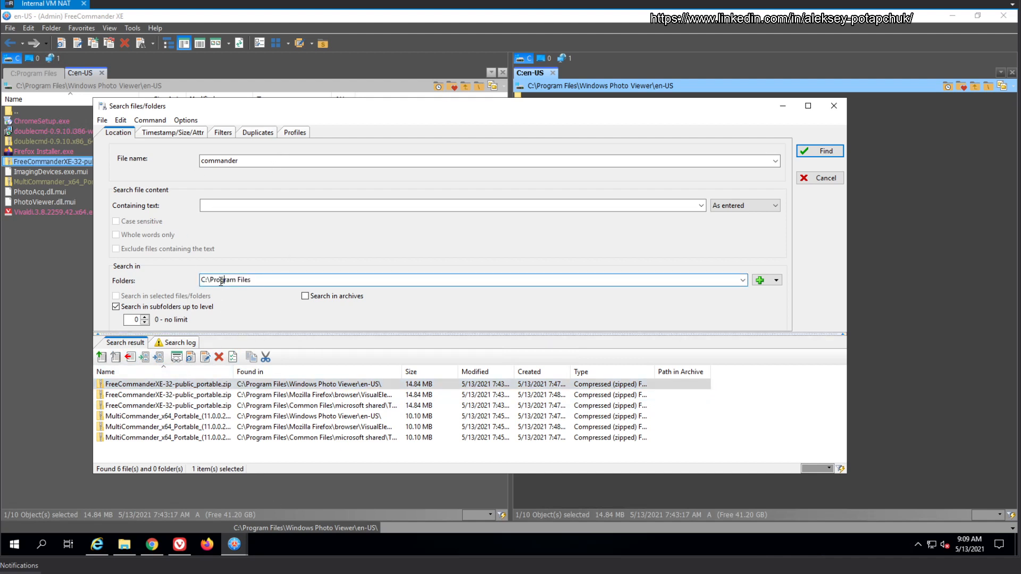
# Search C:\windows for *.jpg and show Wallpaper\Theme1 in the right panel
pyautogui.write('C:\\windows')
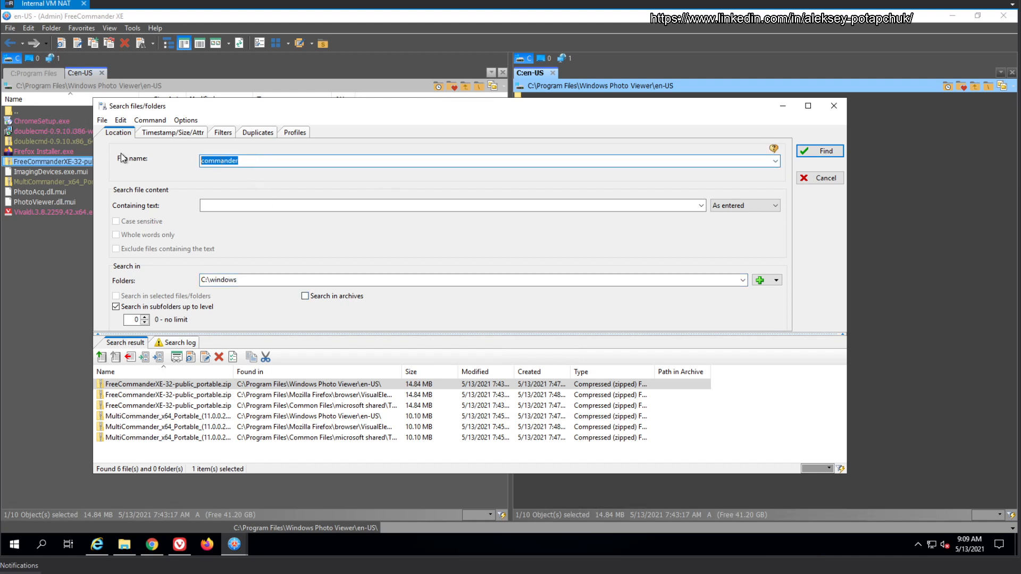
pyautogui.write('*.jp')
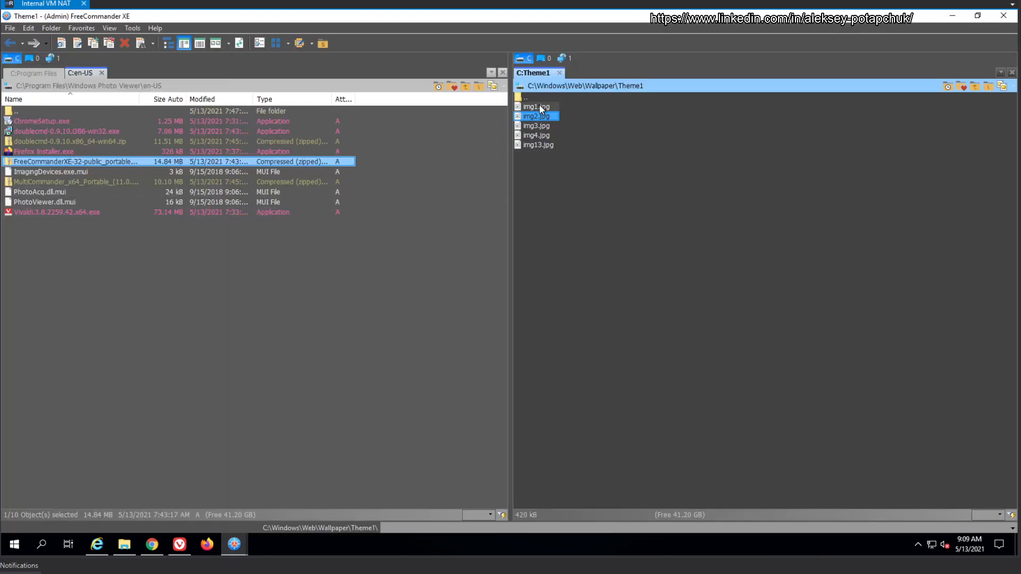
# View the Theme1 wallpapers as enlarged thumbnails and scroll through the previews
pyautogui.click(213, 44)
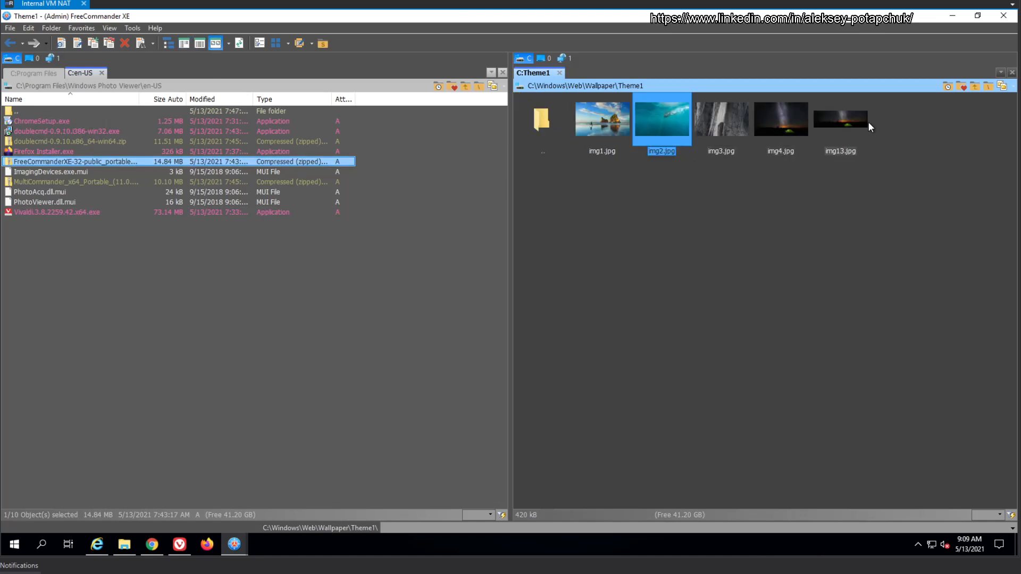
pyautogui.click(225, 43)
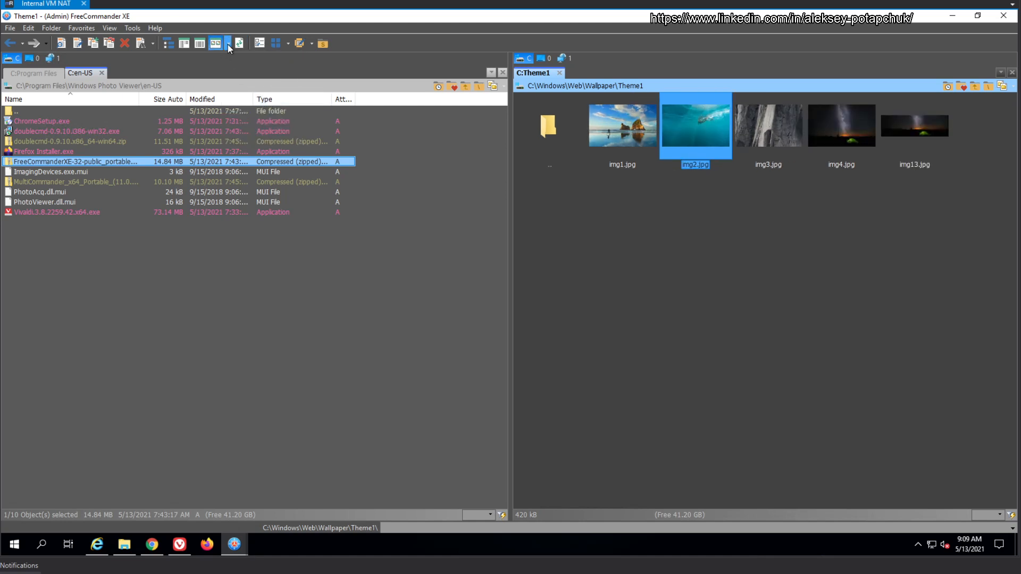
pyautogui.click(213, 43)
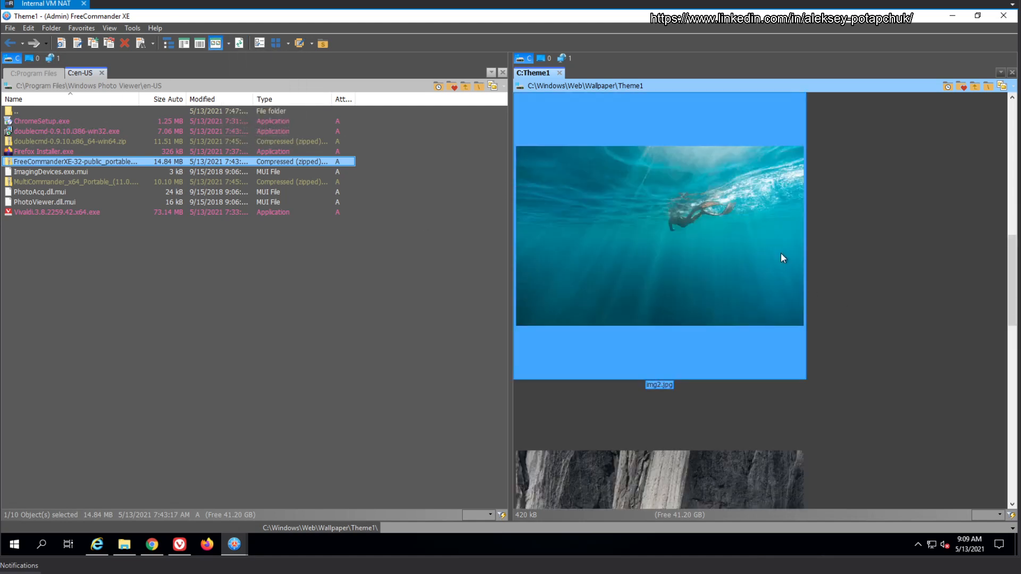
pyautogui.scroll(-3)
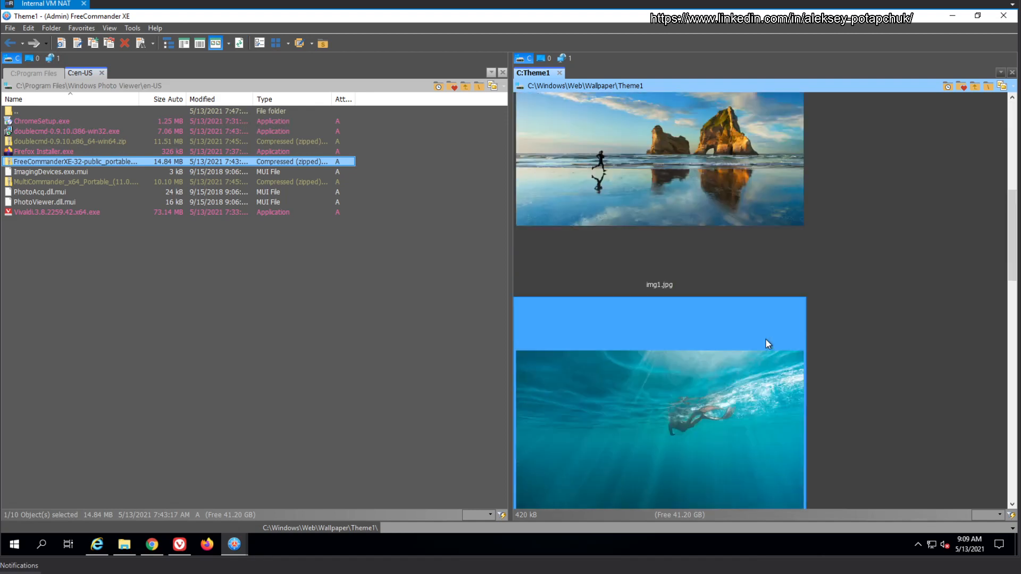
pyautogui.moveTo(691, 274)
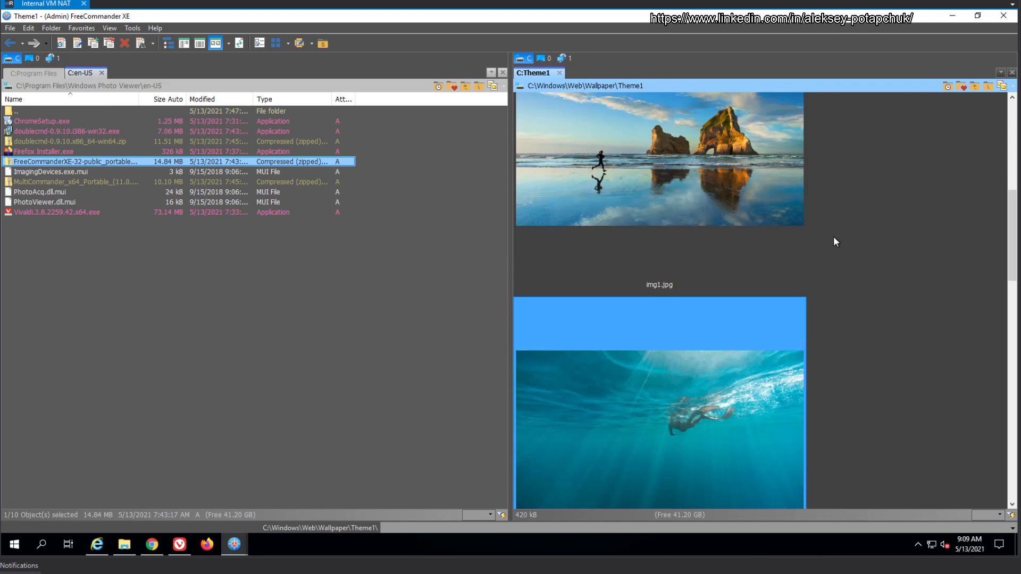
pyautogui.scroll(-3)
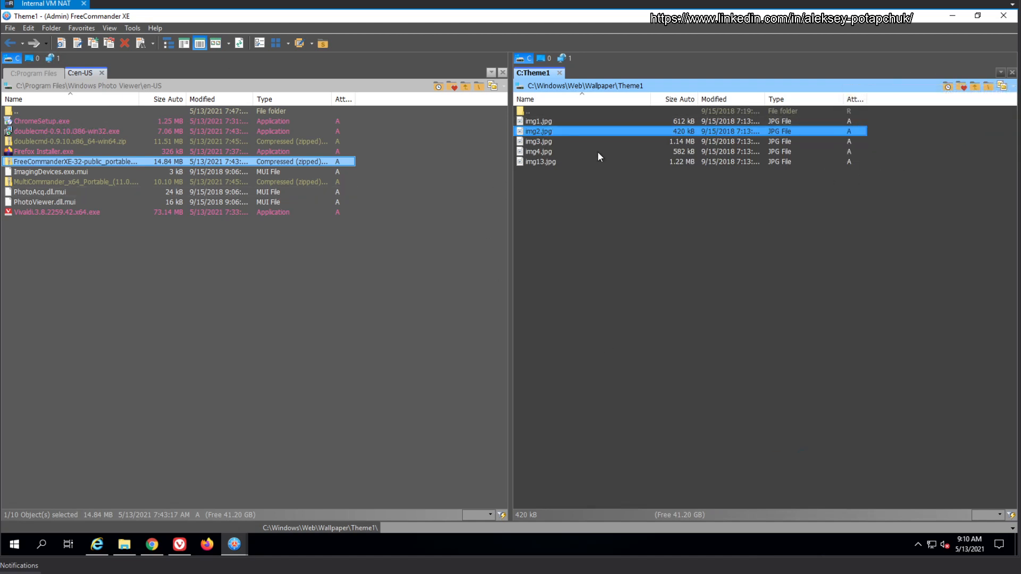
# Add a second Theme1 folder tab in the right panel
pyautogui.click(986, 86)
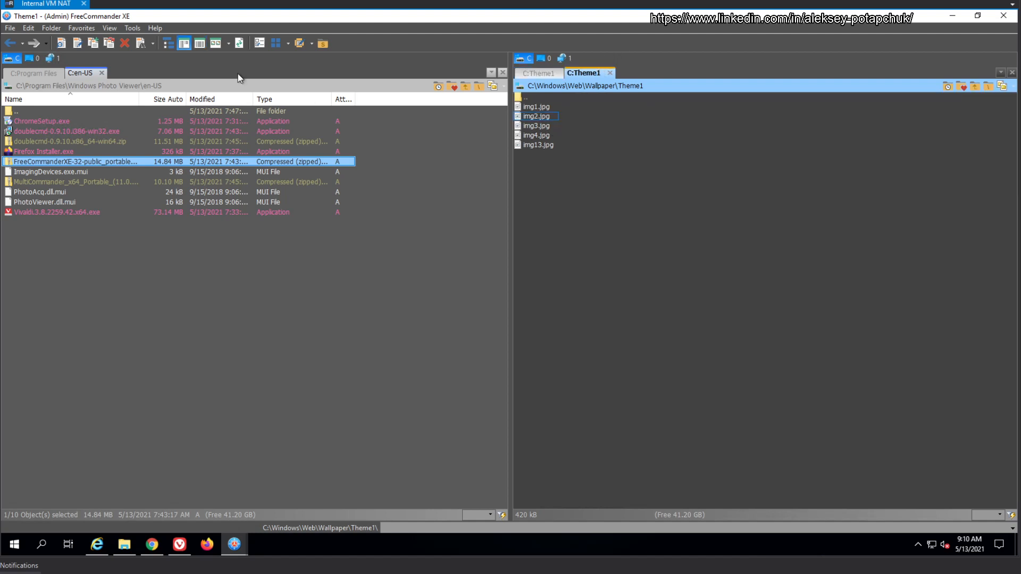
pyautogui.moveTo(712, 257)
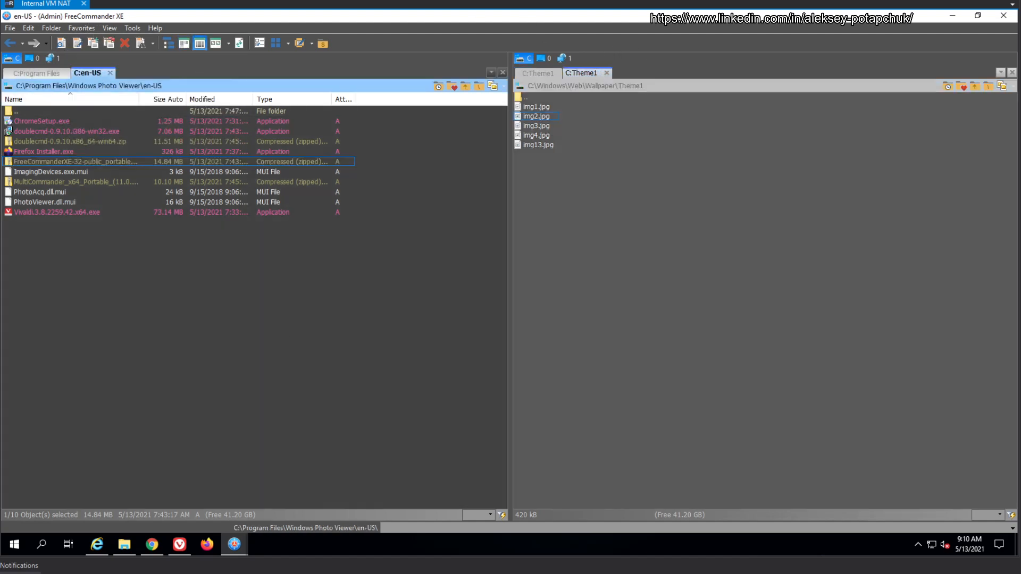
pyautogui.moveTo(374, 315)
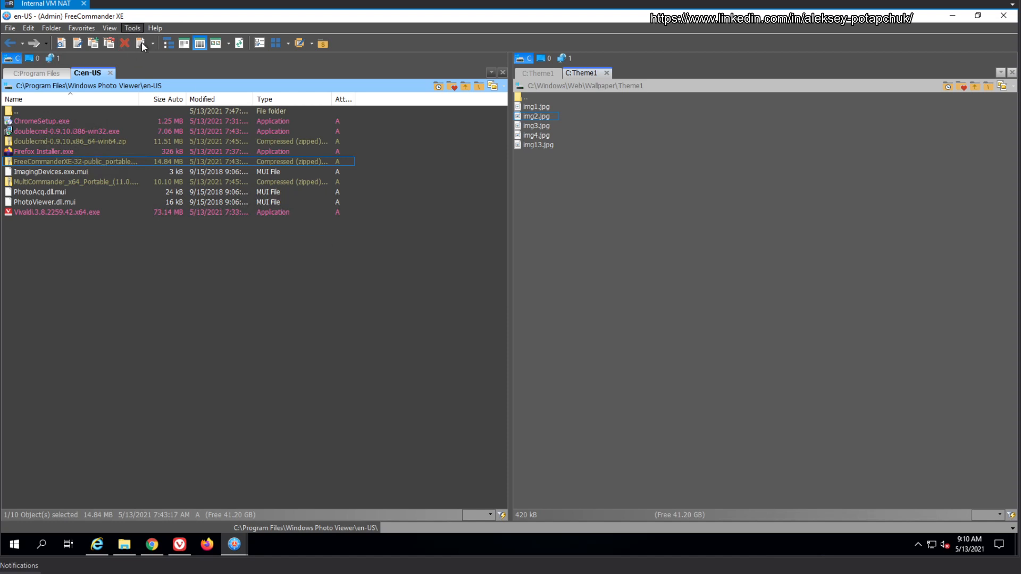
pyautogui.click(133, 28)
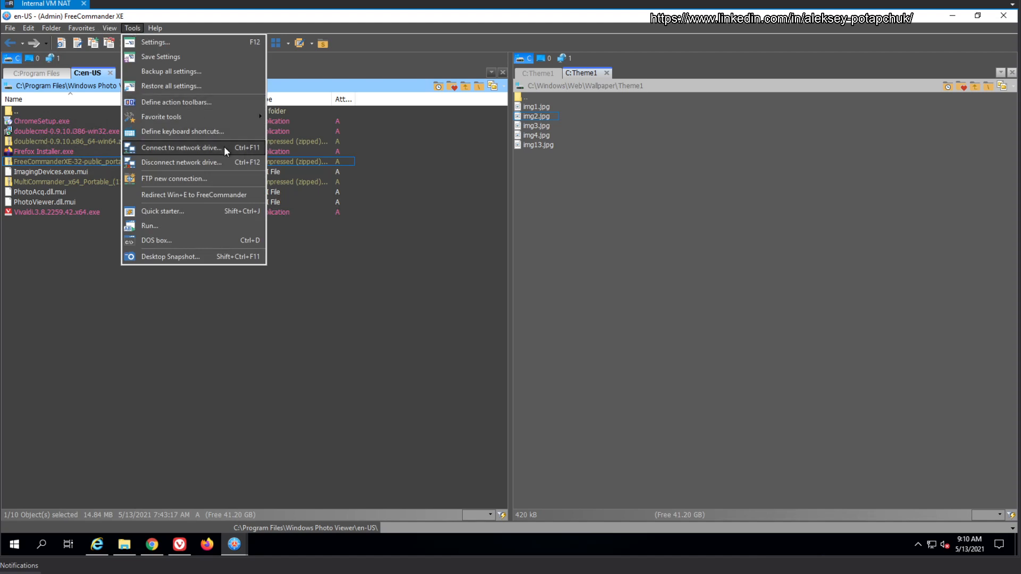
pyautogui.click(81, 27)
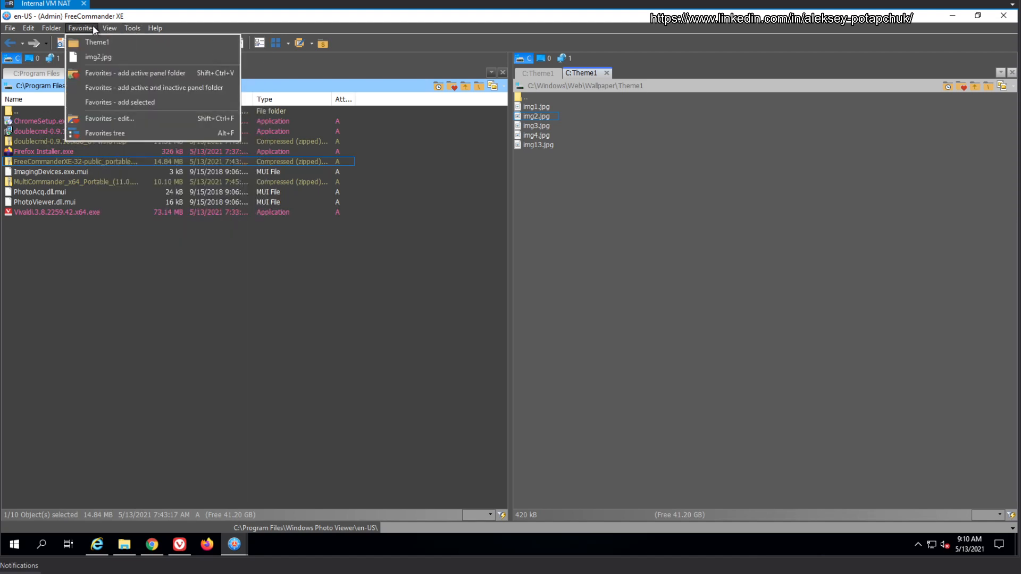
pyautogui.click(106, 28)
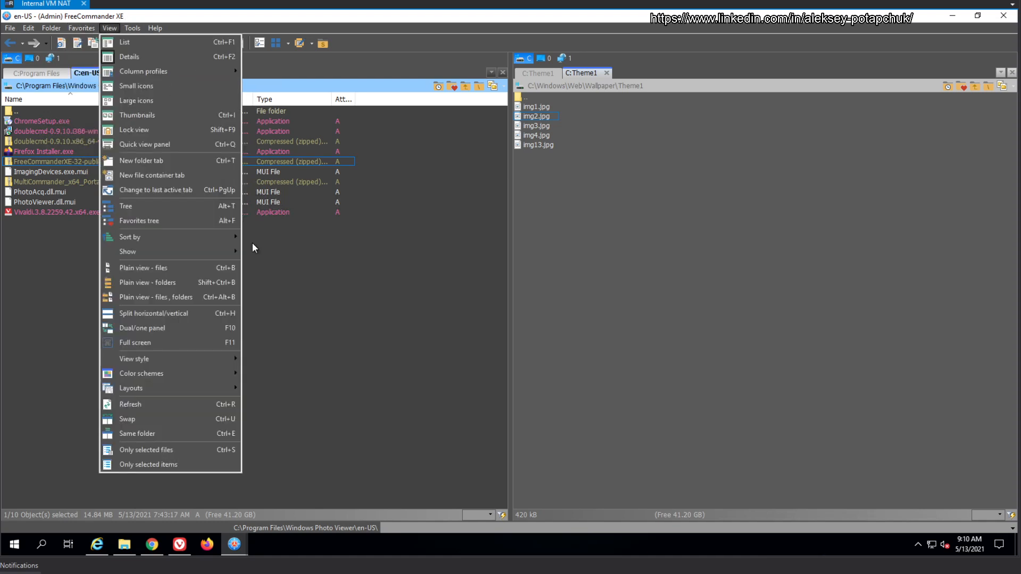
pyautogui.click(127, 56)
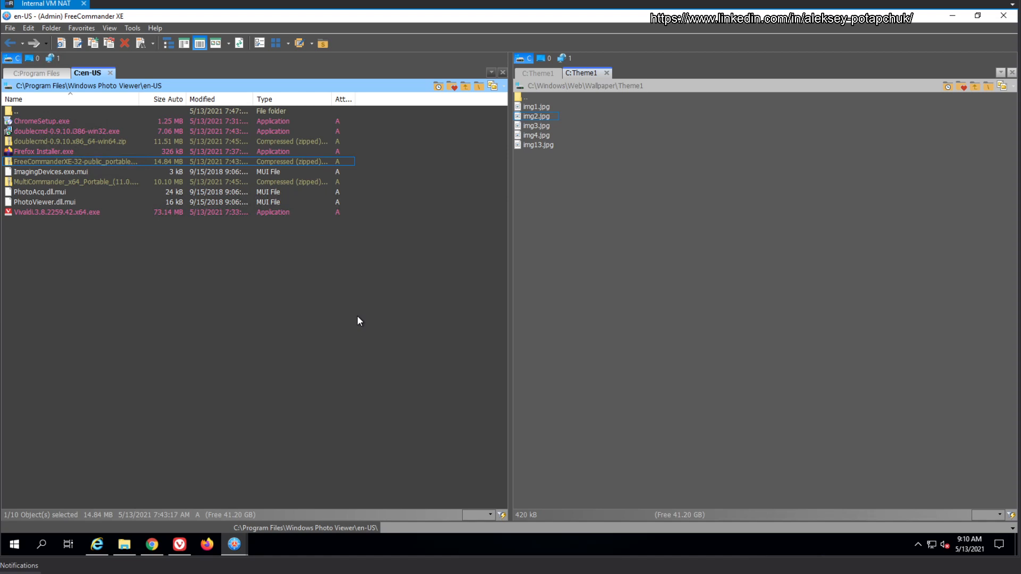
pyautogui.moveTo(354, 323)
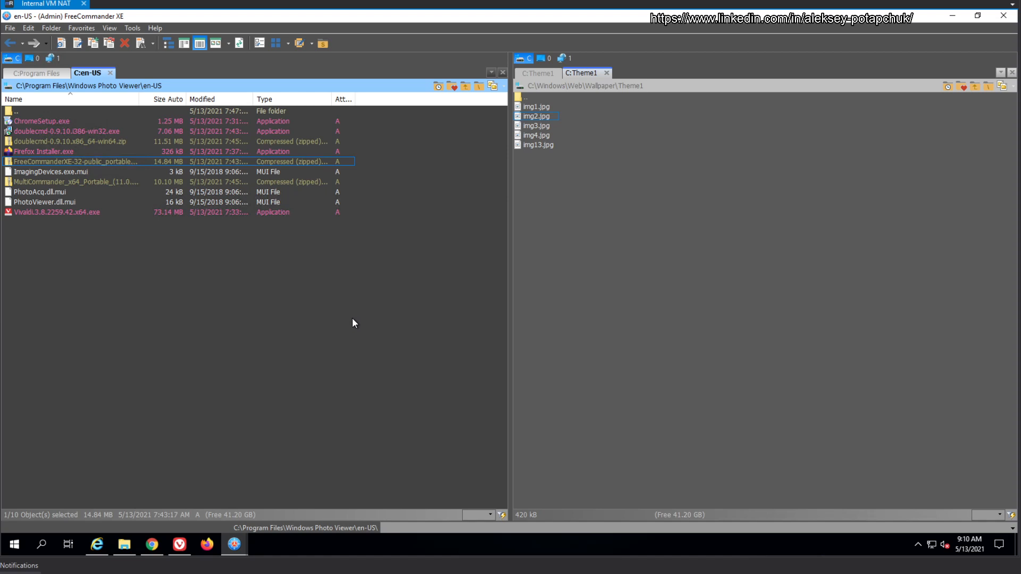